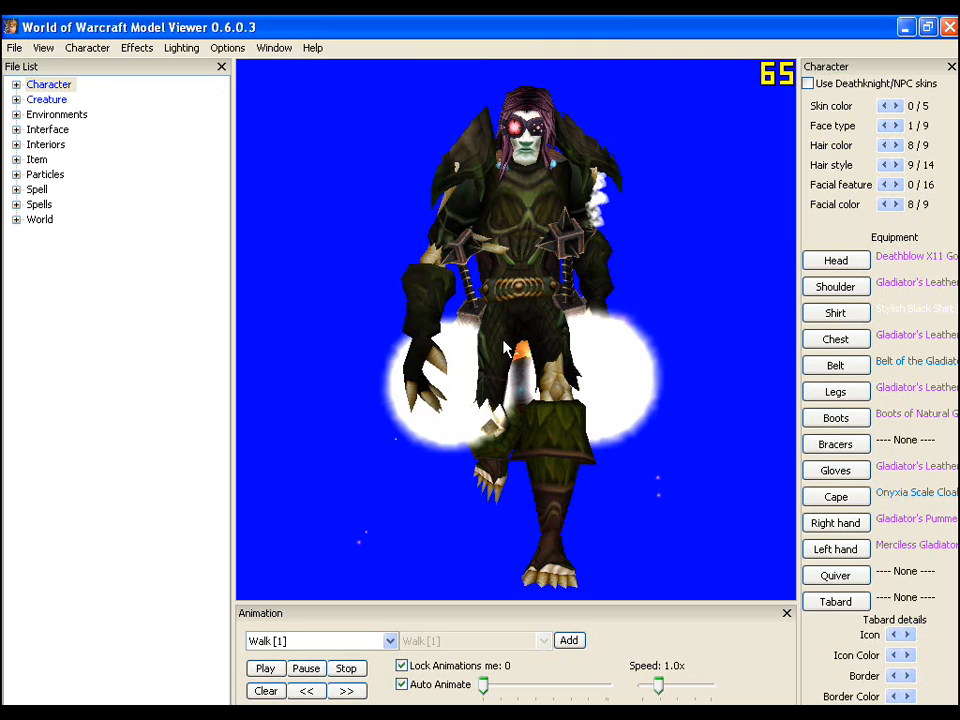
mouse_move(616, 390)
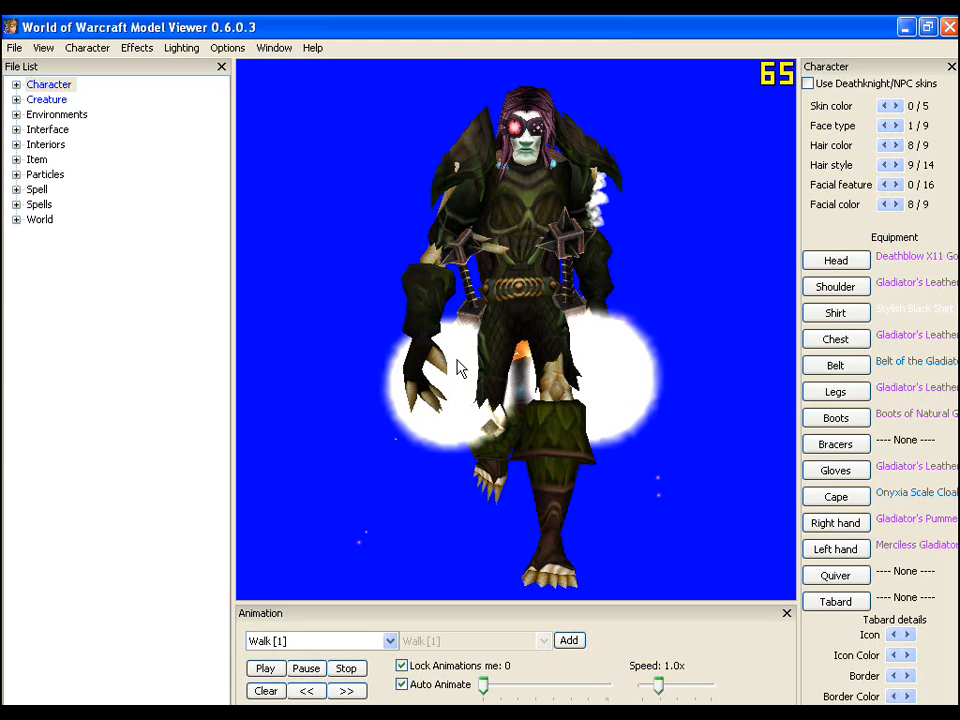
Step: Turn off Draw Particle Effects in Model Viewer Options and play the walk animation
click(228, 48)
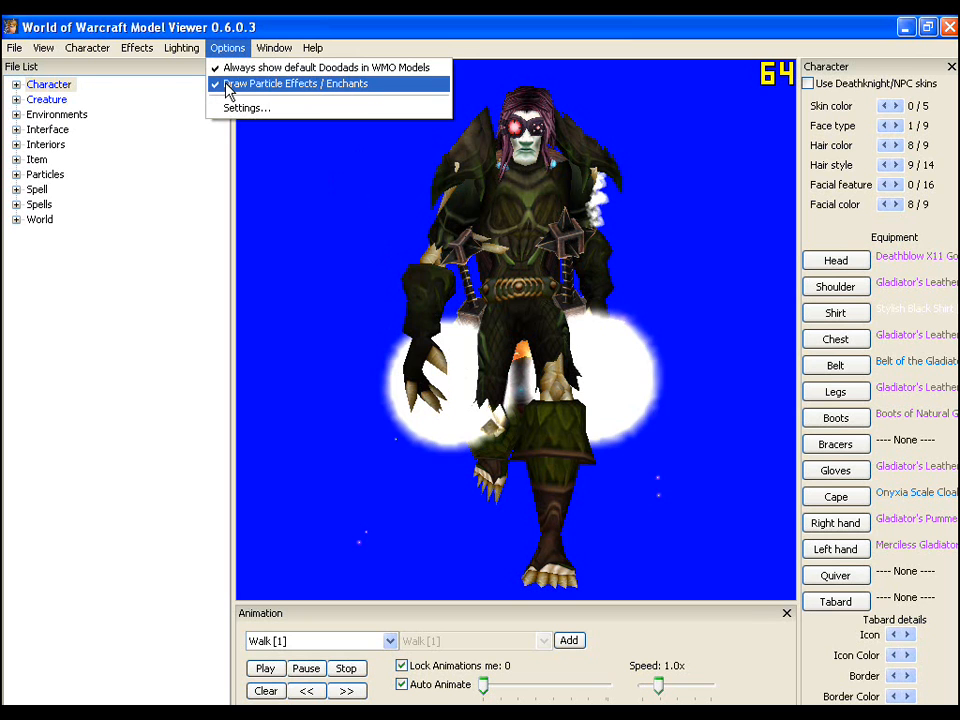
click(296, 84)
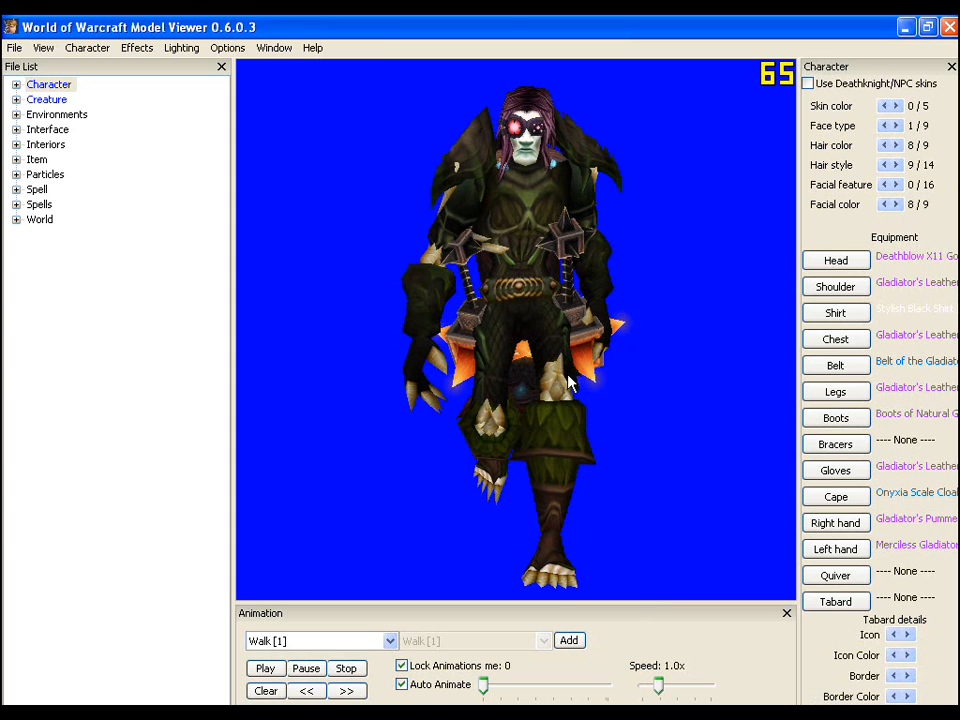
click(264, 668)
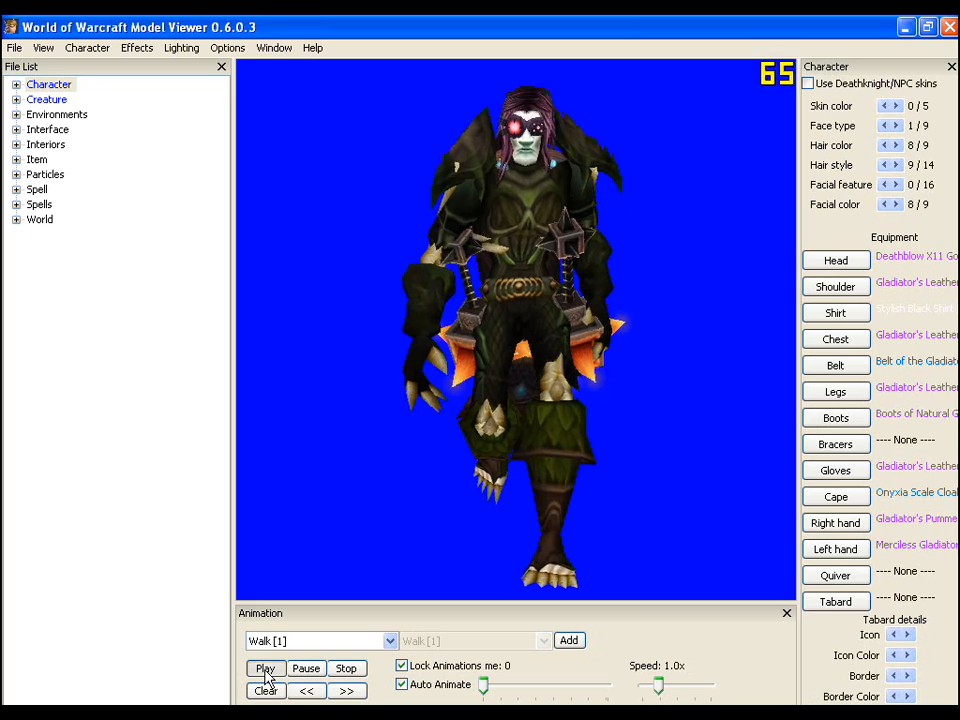
click(264, 668)
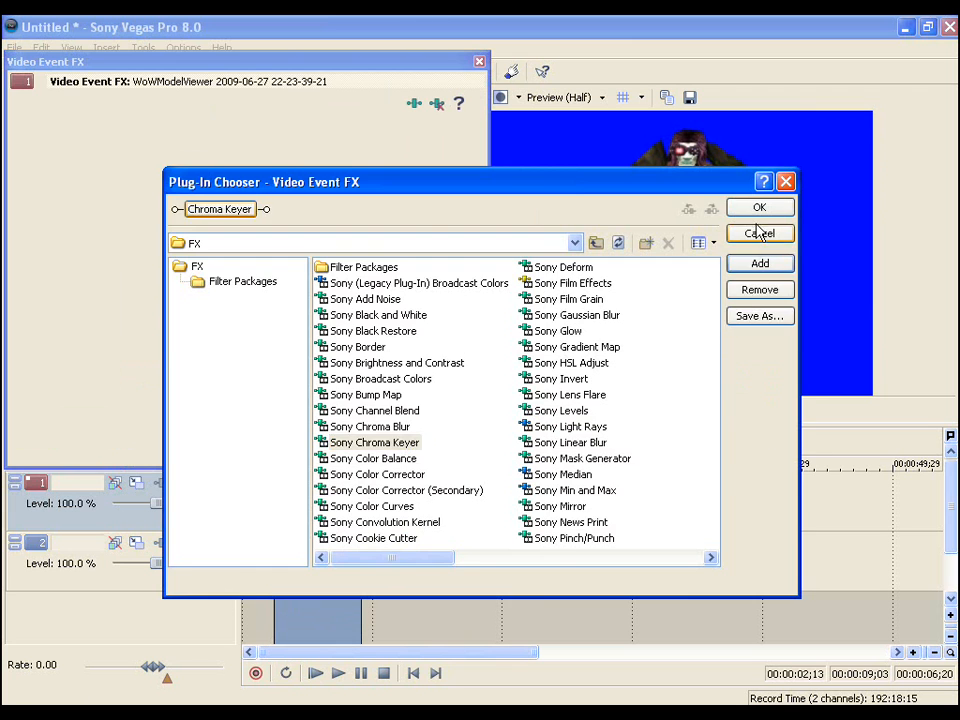
Step: Apply Sony Chroma Keyer to key out the blue background and preview the character over the scene
click(760, 206)
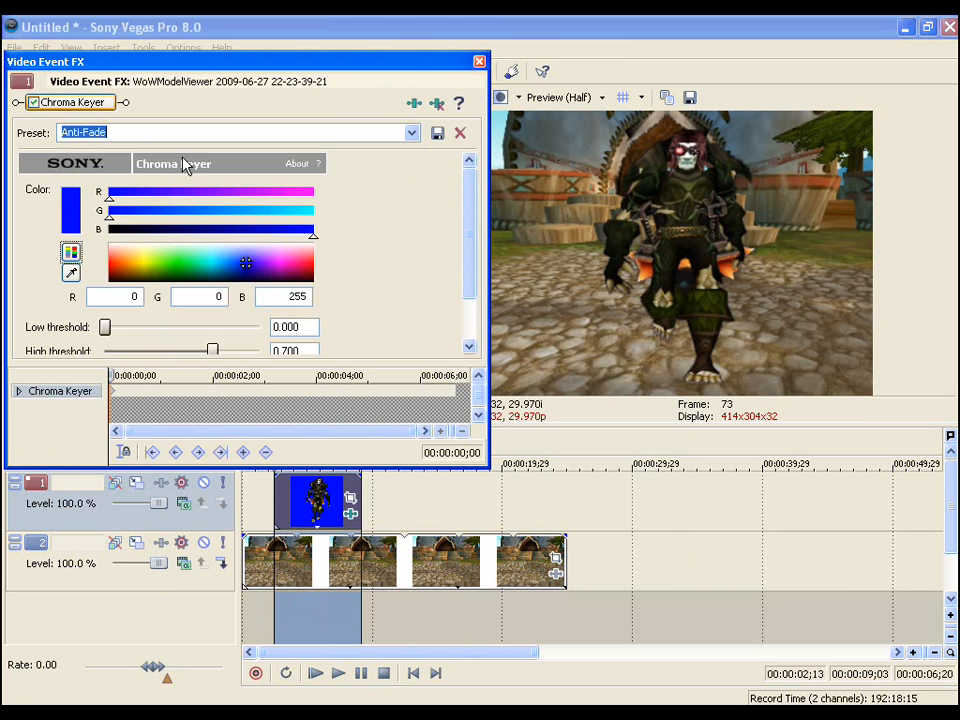
click(480, 60)
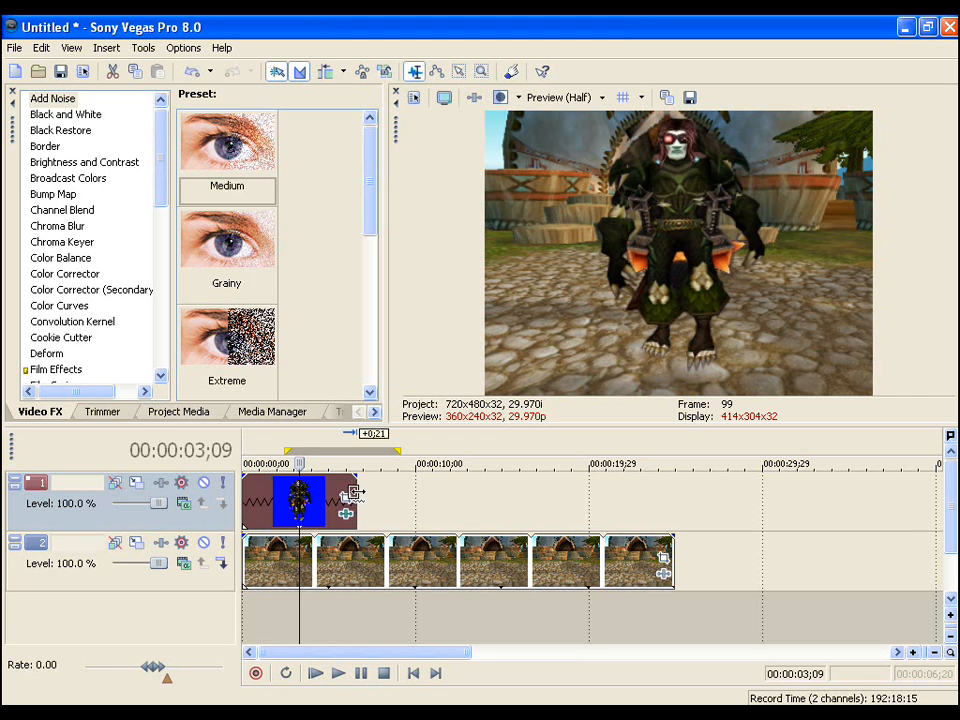
click(338, 672)
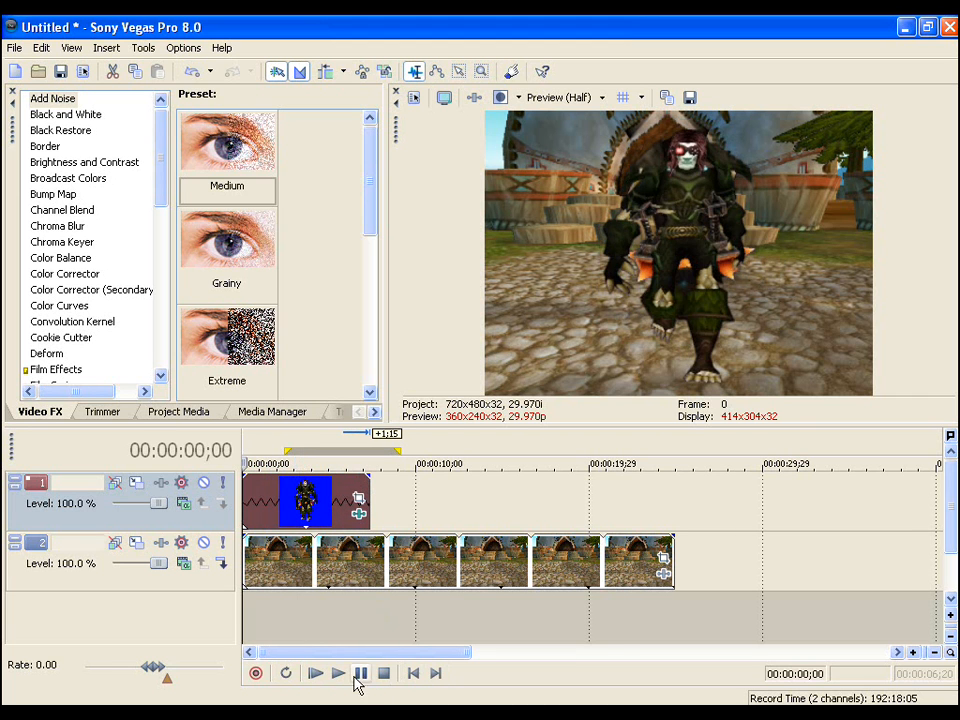
click(336, 672)
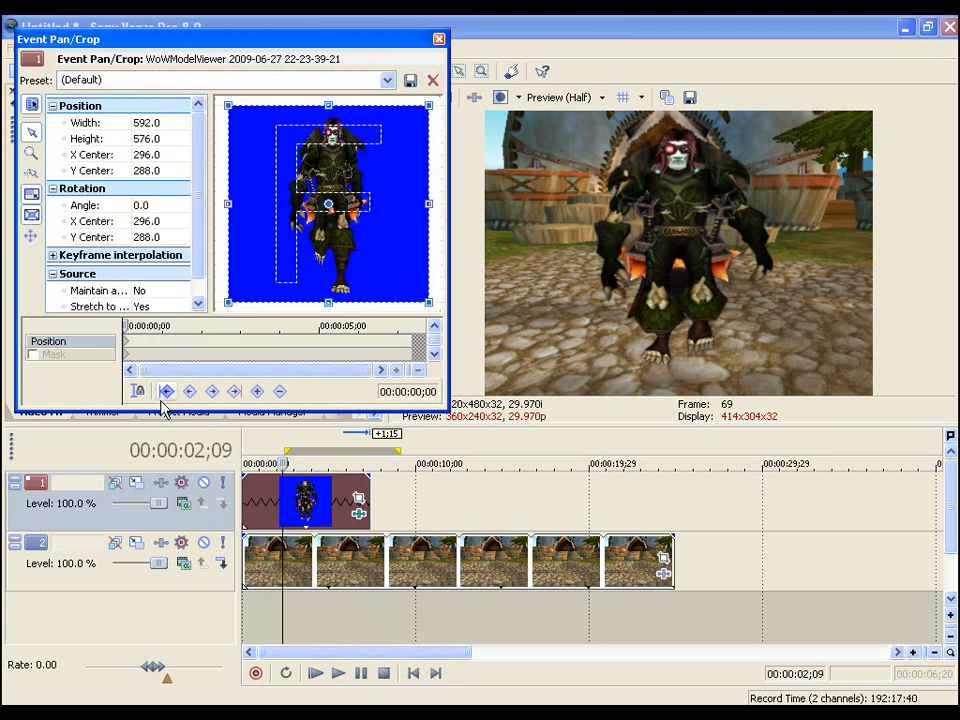
Step: In Event Pan/Crop enlarge the frame to about 3390 wide, recentre onto the path, and preview
click(138, 390)
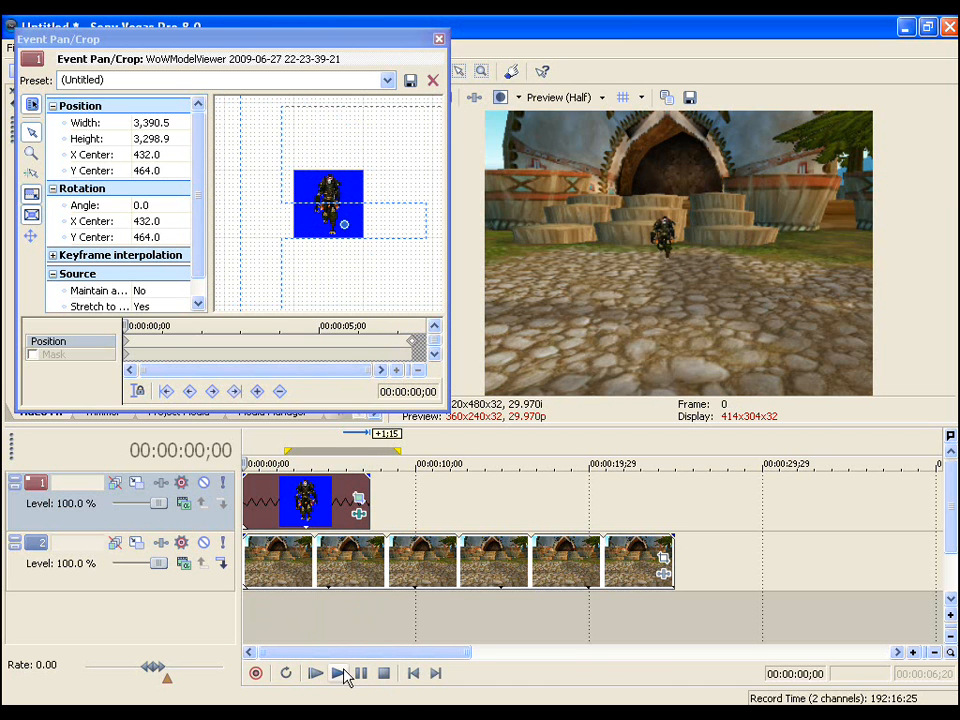
click(316, 672)
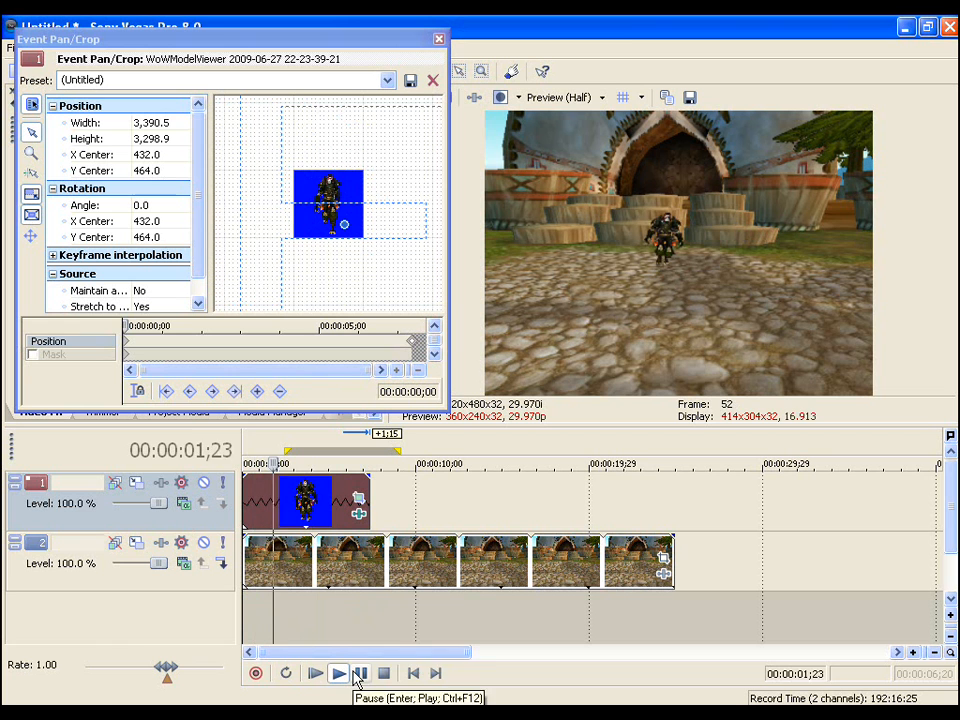
click(316, 672)
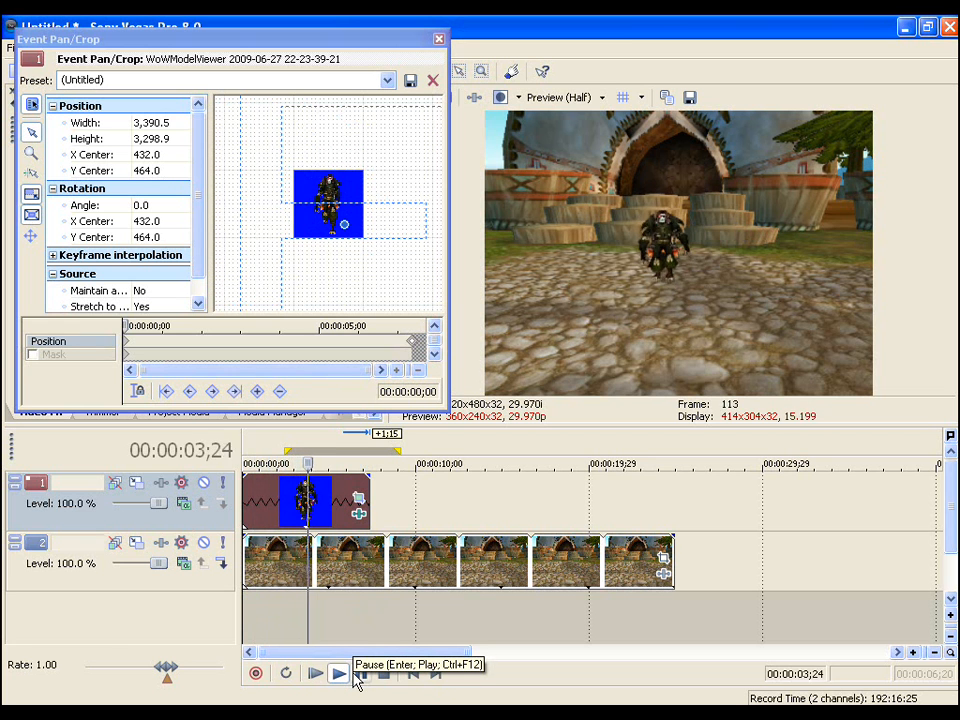
click(338, 672)
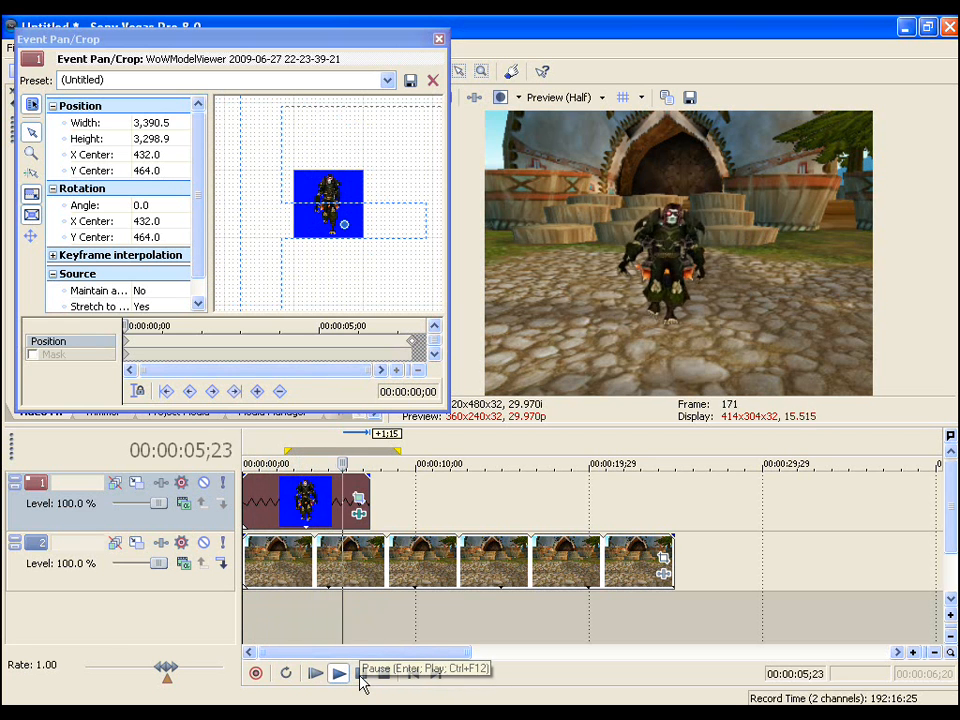
click(338, 672)
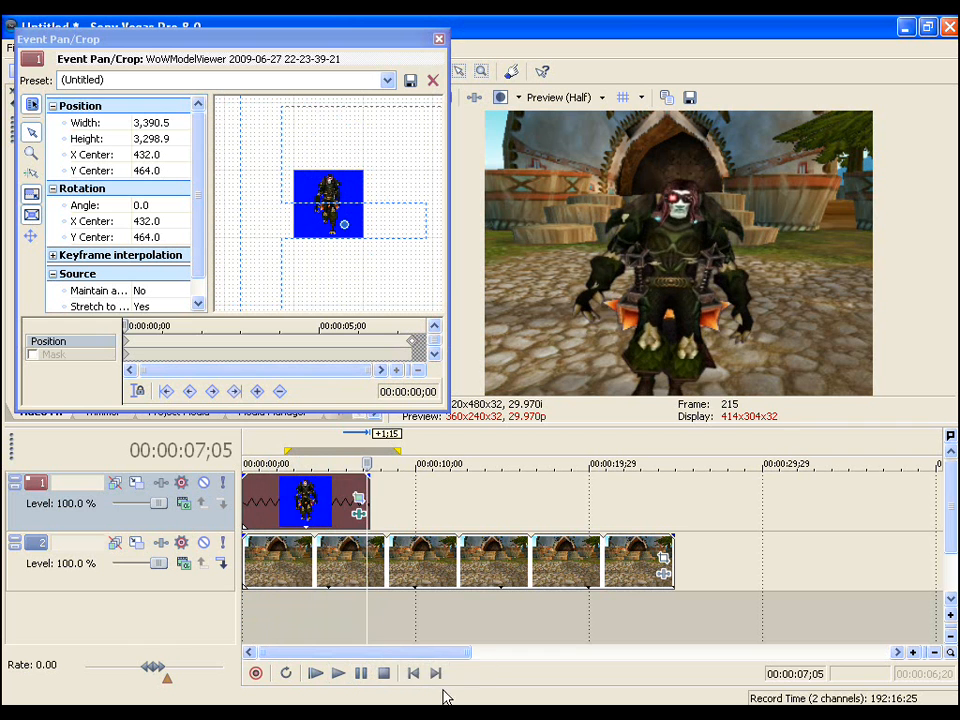
click(412, 672)
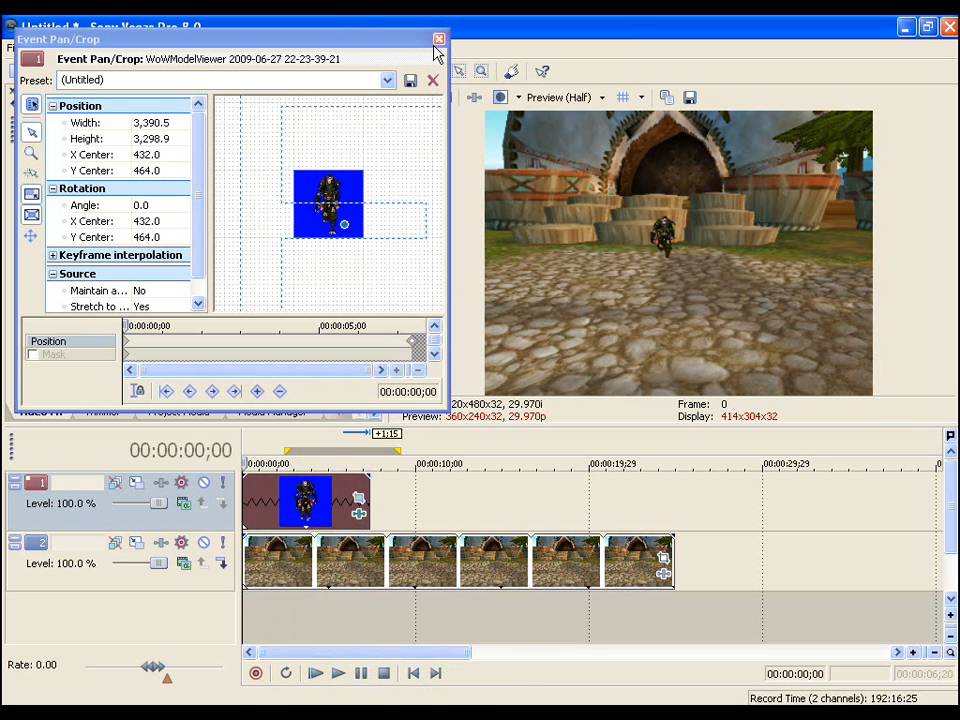
click(438, 40)
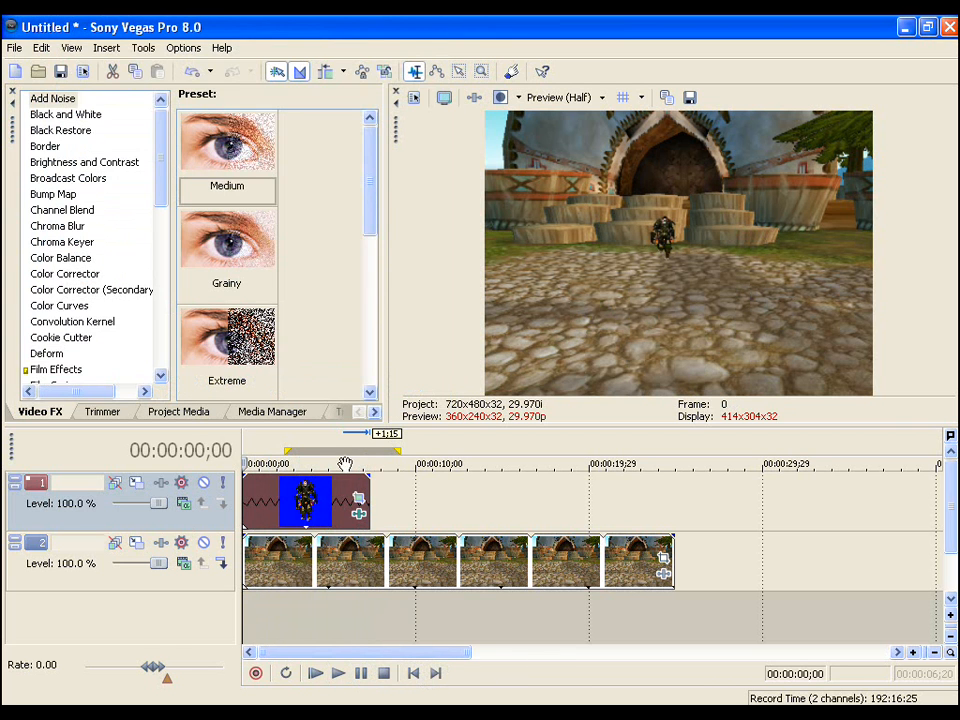
Step: Add Sony Gaussian Blur to the character clip's effect chain after Chroma Keyer
right_click(304, 500)
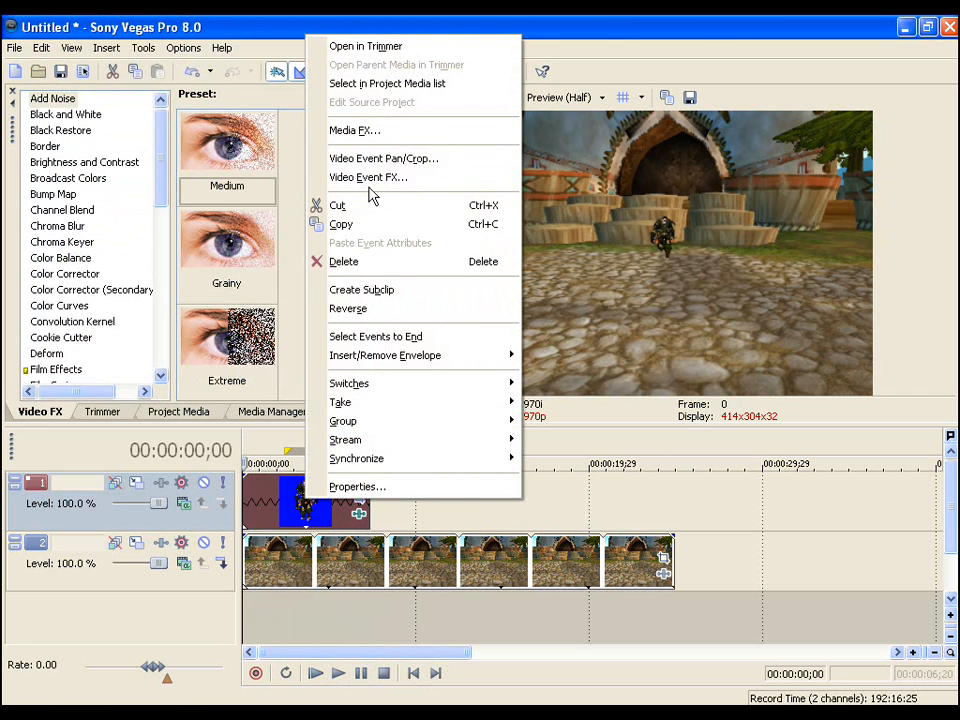
click(368, 176)
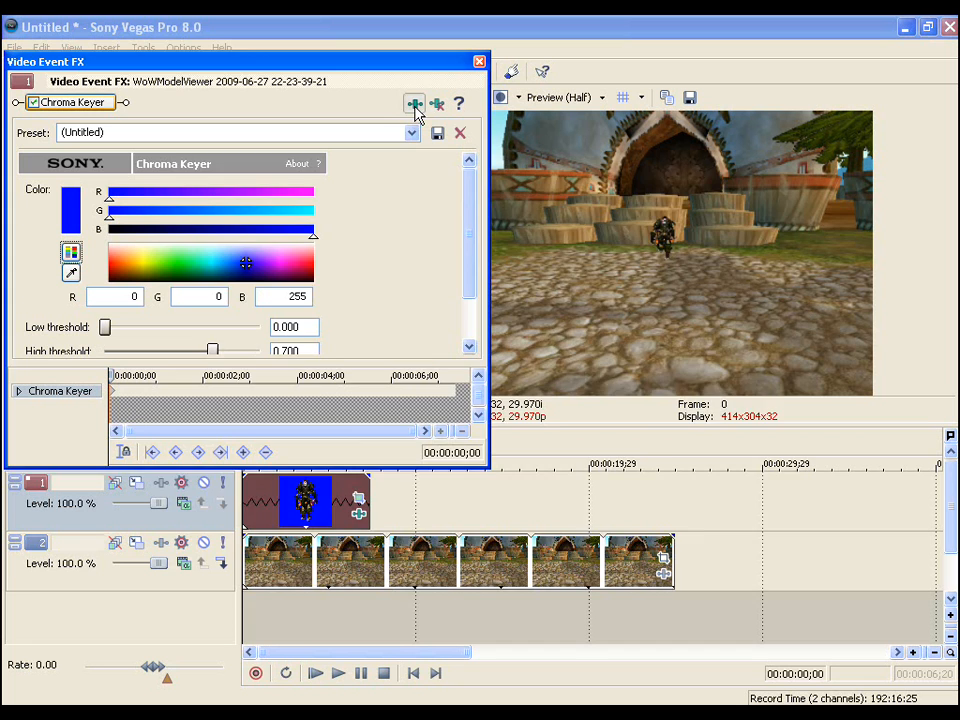
click(412, 104)
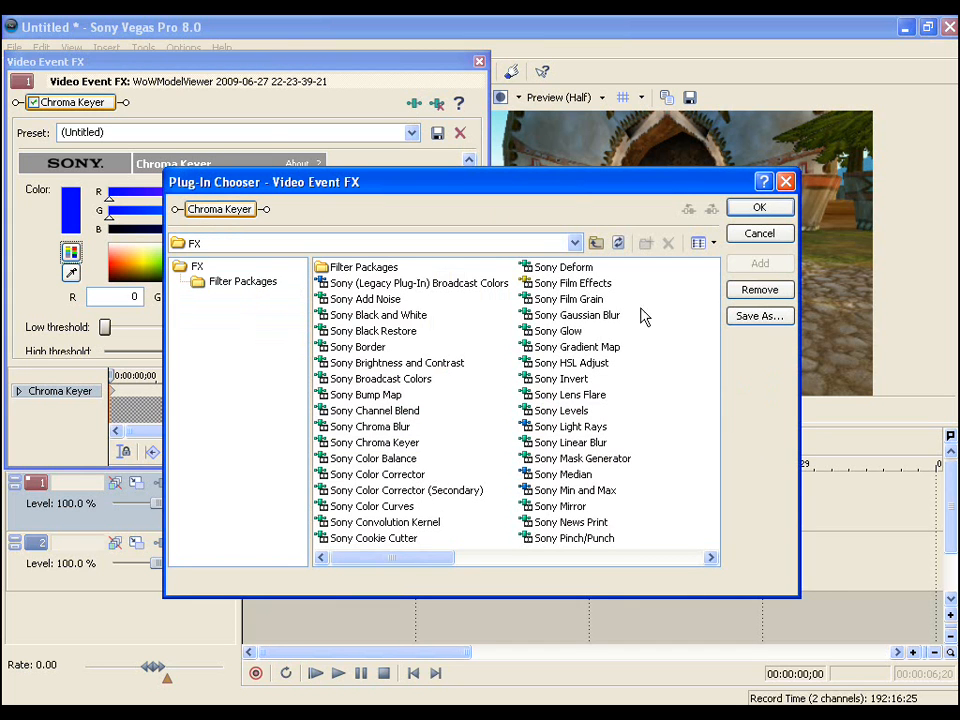
click(576, 314)
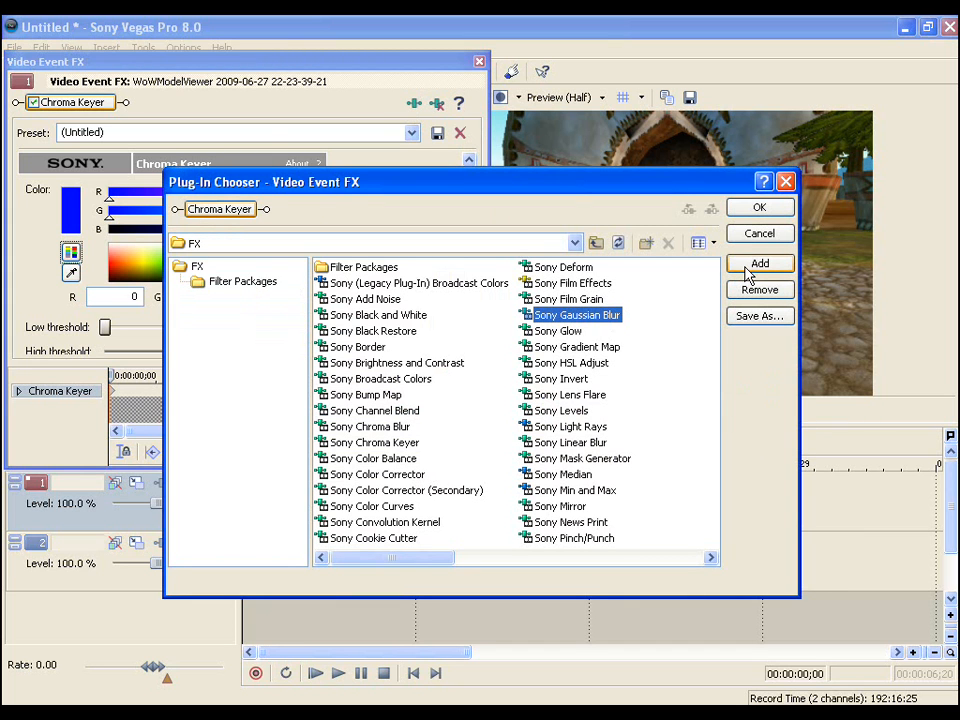
click(760, 264)
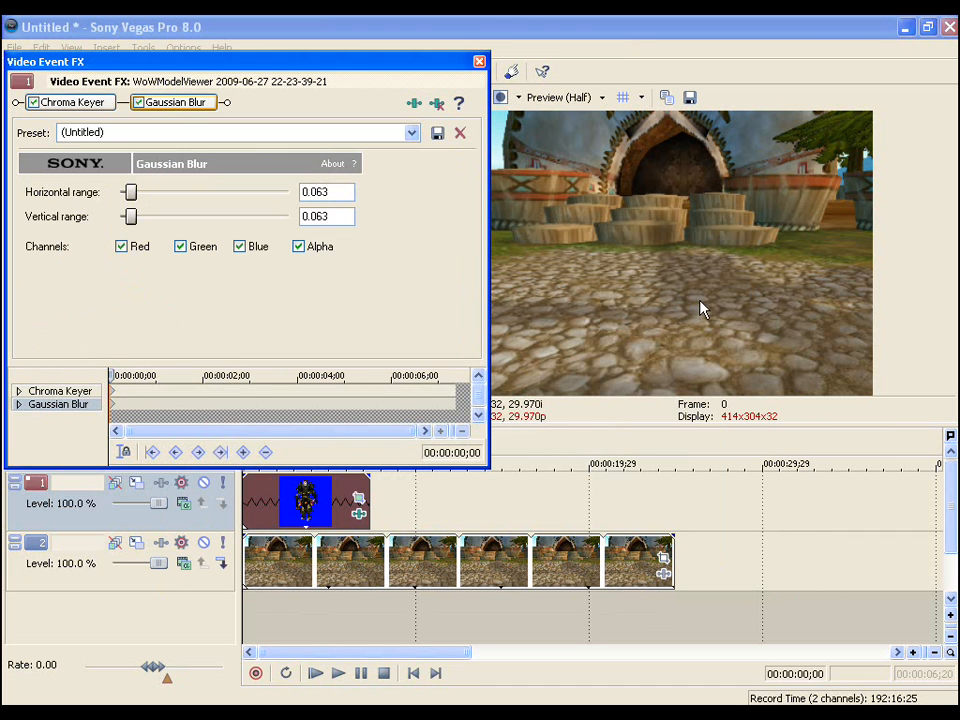
mouse_move(182, 230)
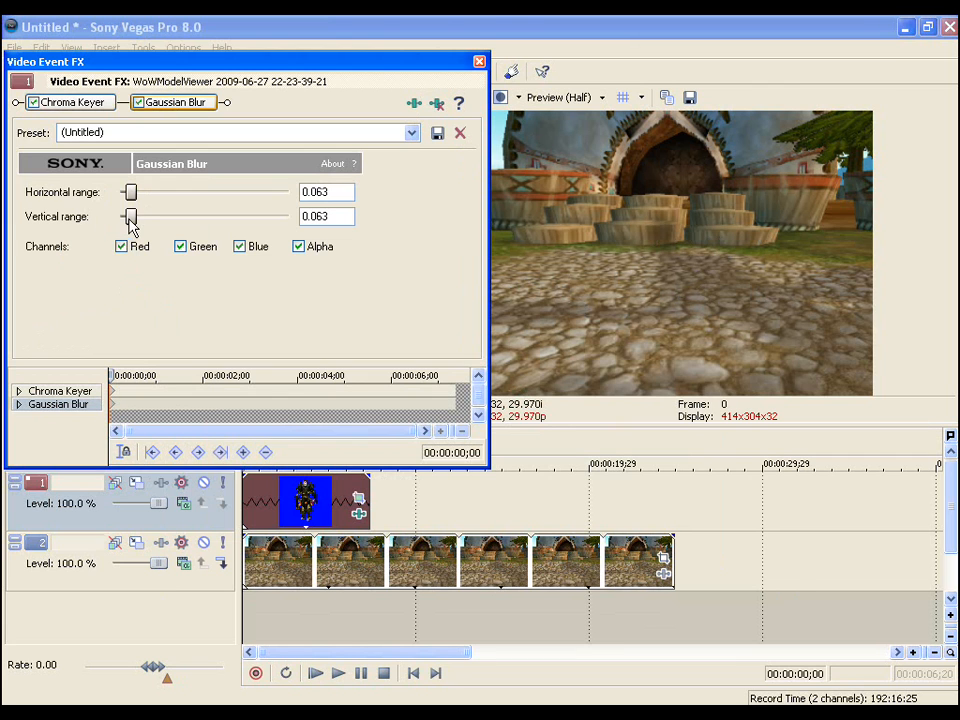
mouse_move(140, 230)
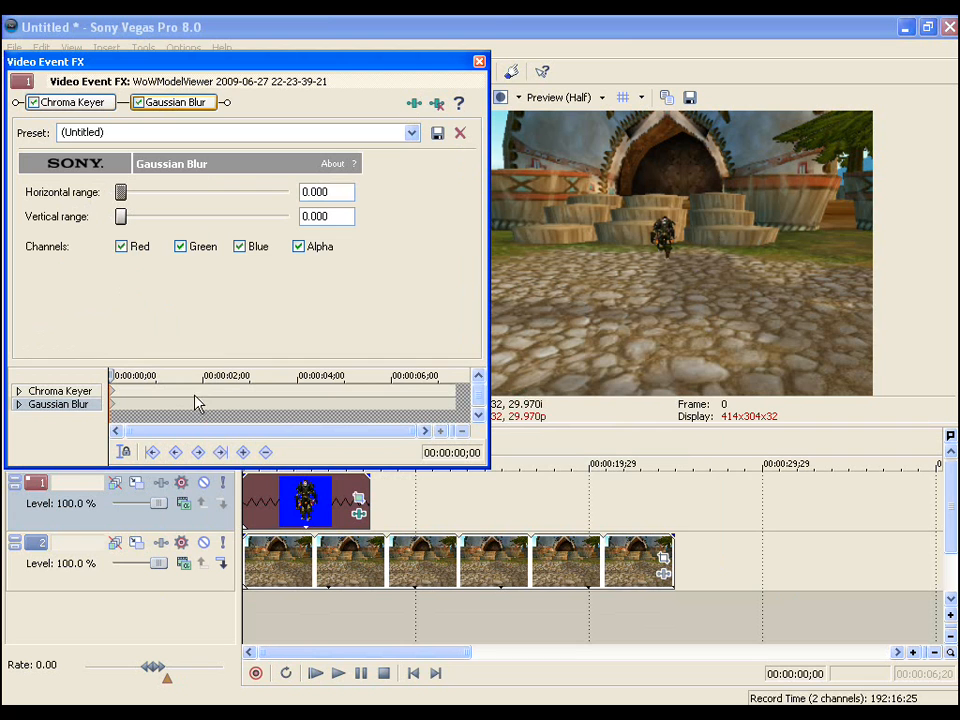
mouse_move(724, 244)
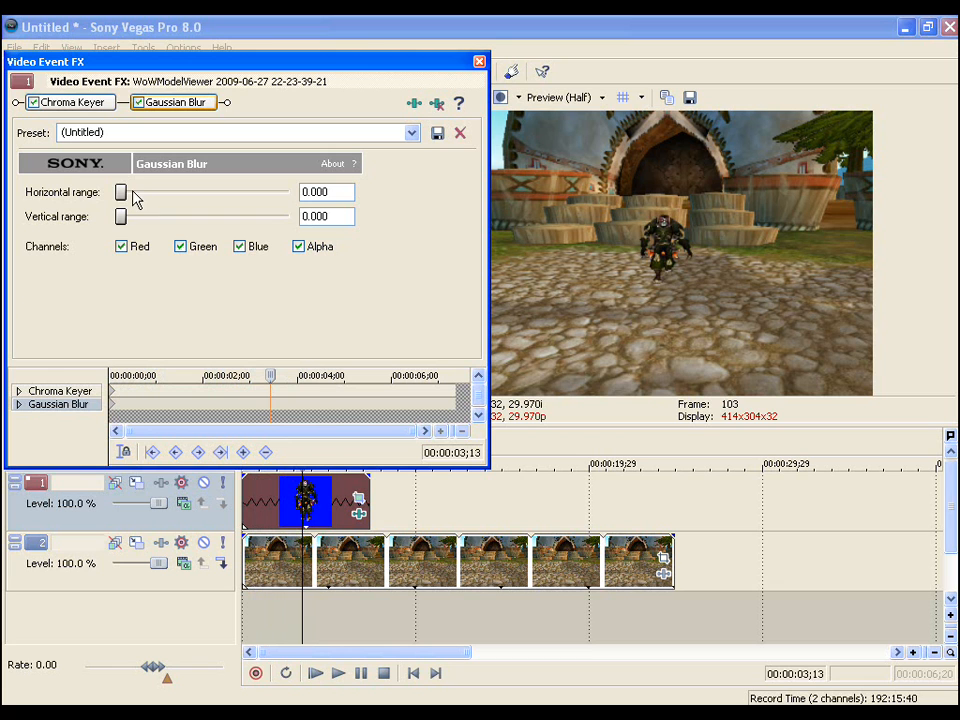
Step: At 3;13 raise the Horizontal and Vertical blur ranges to full so the character vanishes
drag(122, 192, 288, 192)
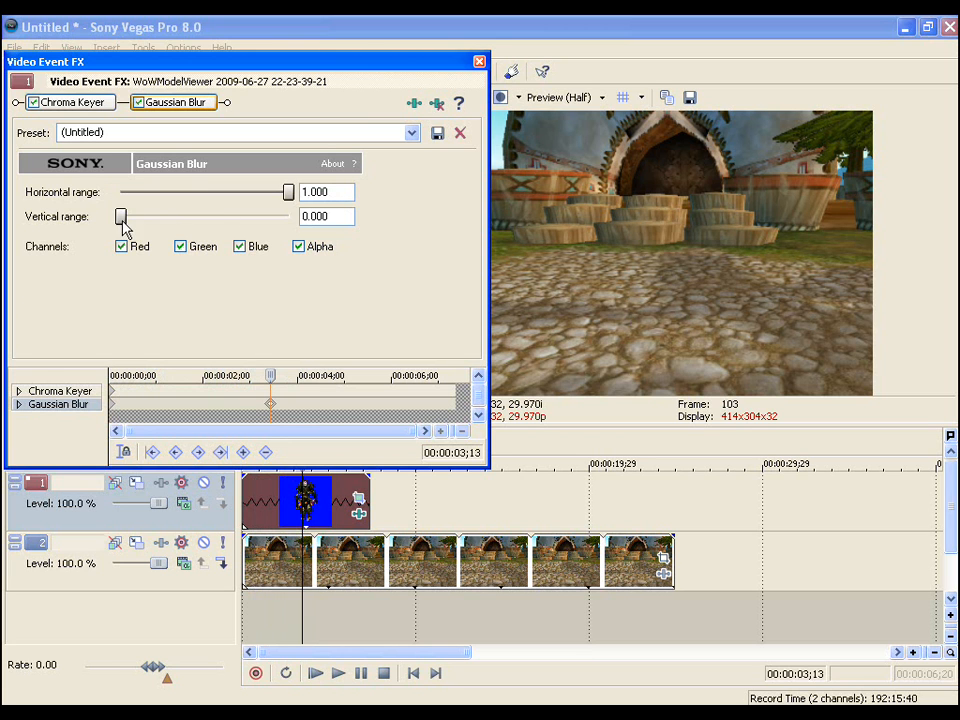
drag(120, 216, 288, 216)
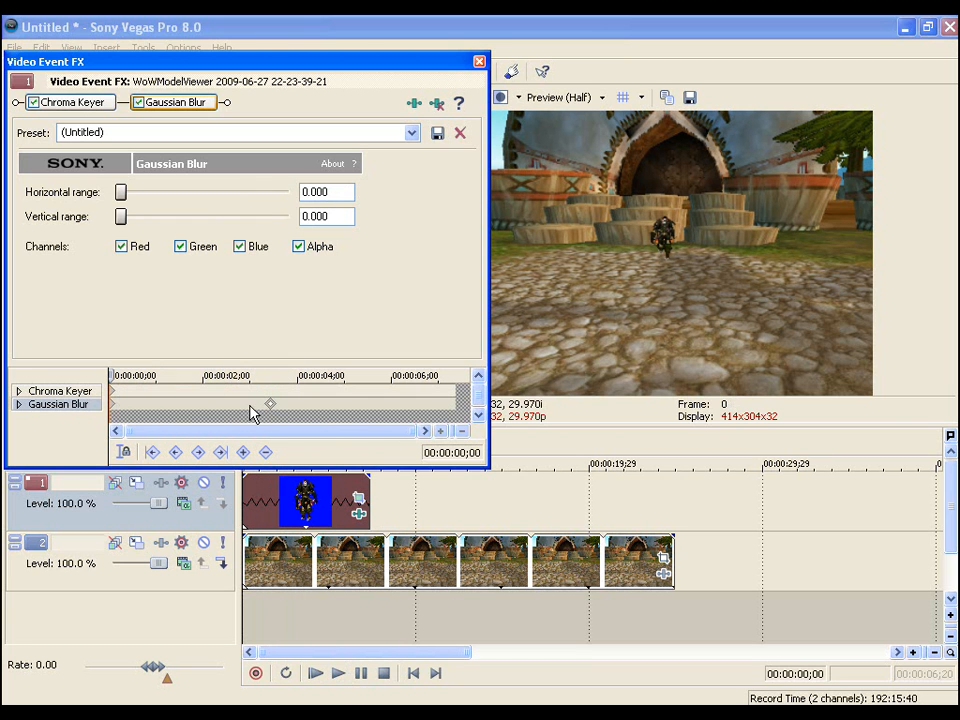
mouse_move(268, 410)
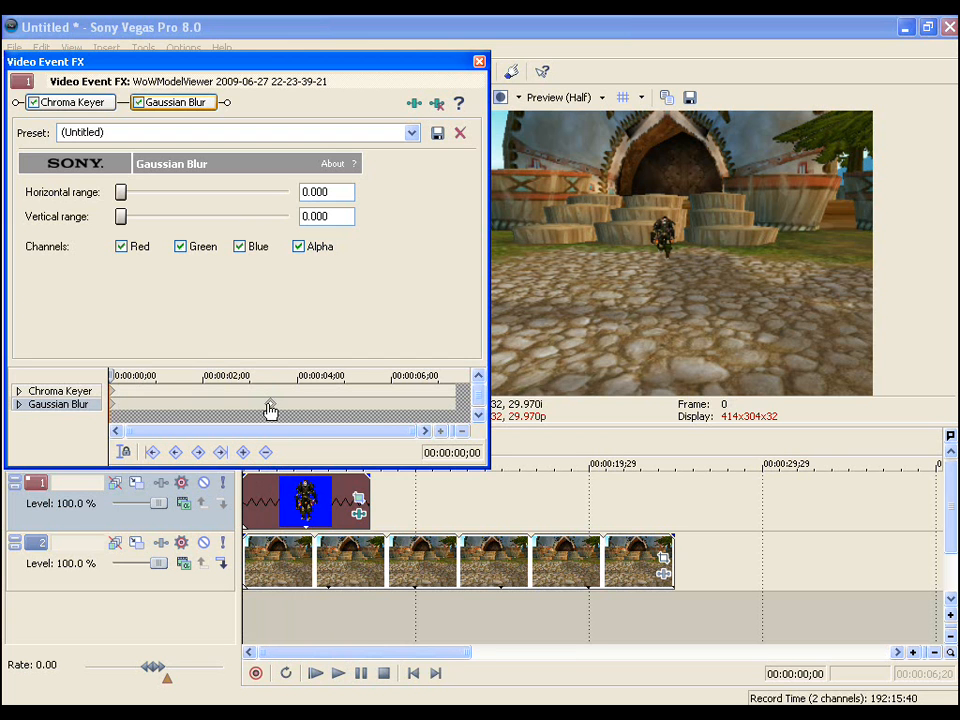
click(338, 672)
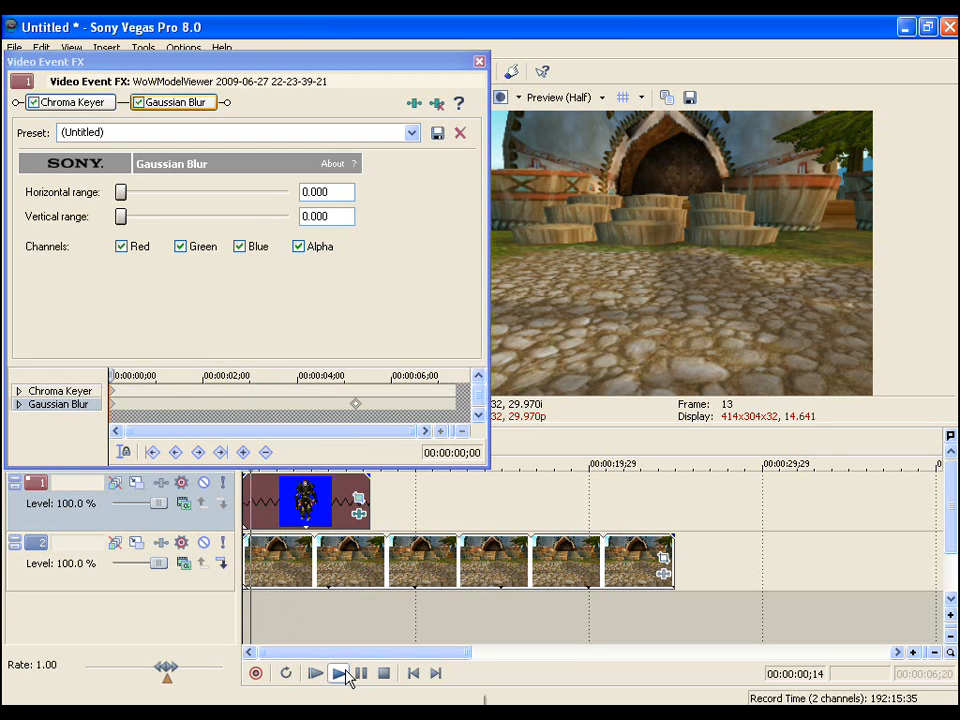
click(336, 672)
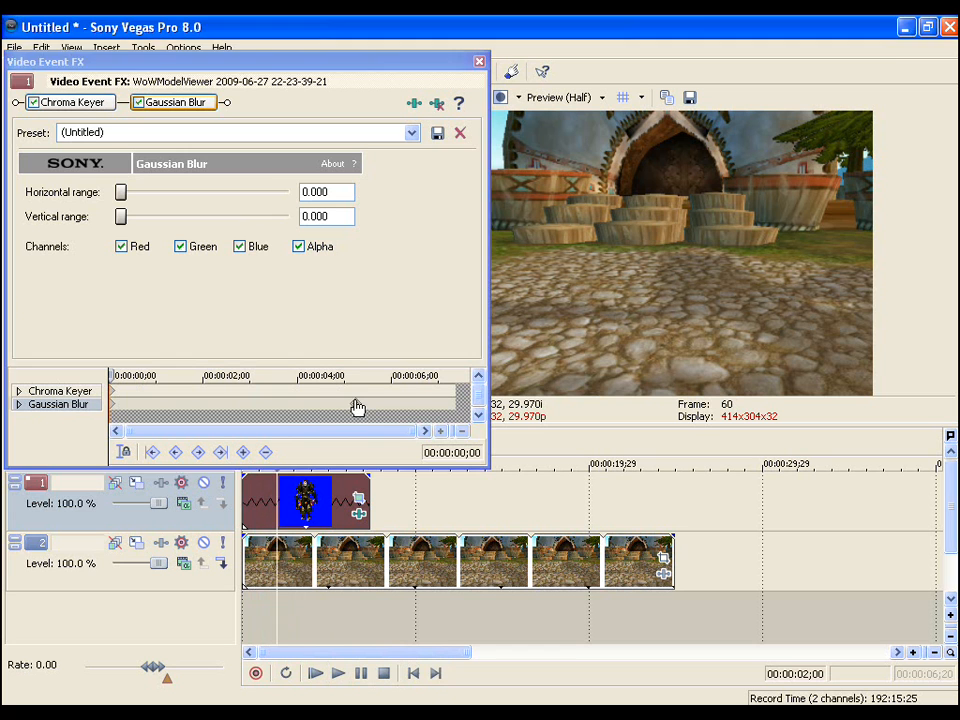
click(338, 672)
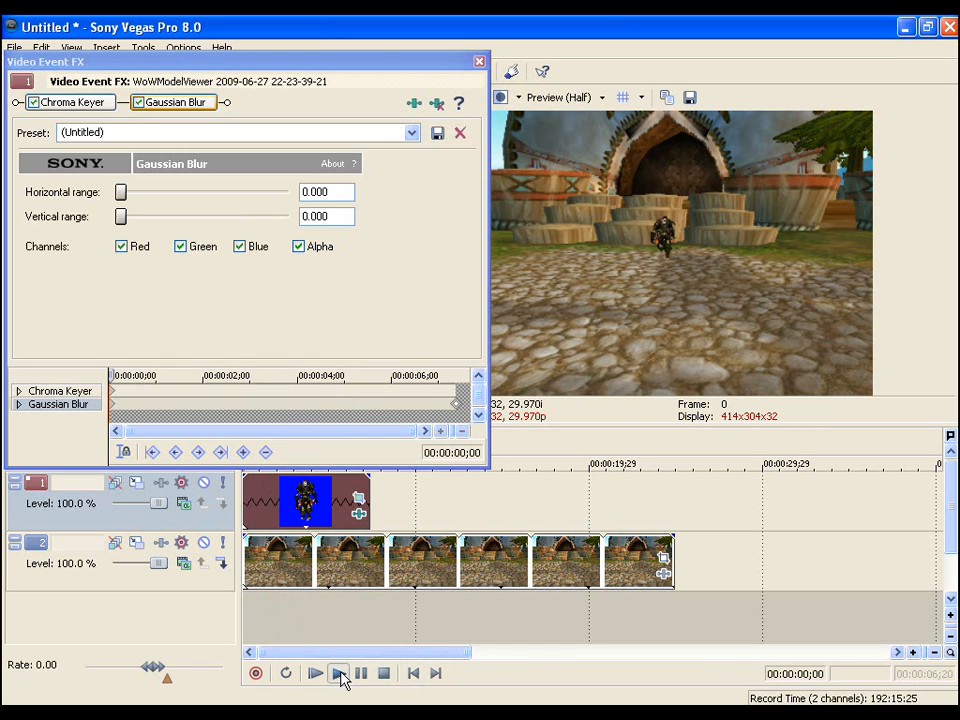
click(336, 672)
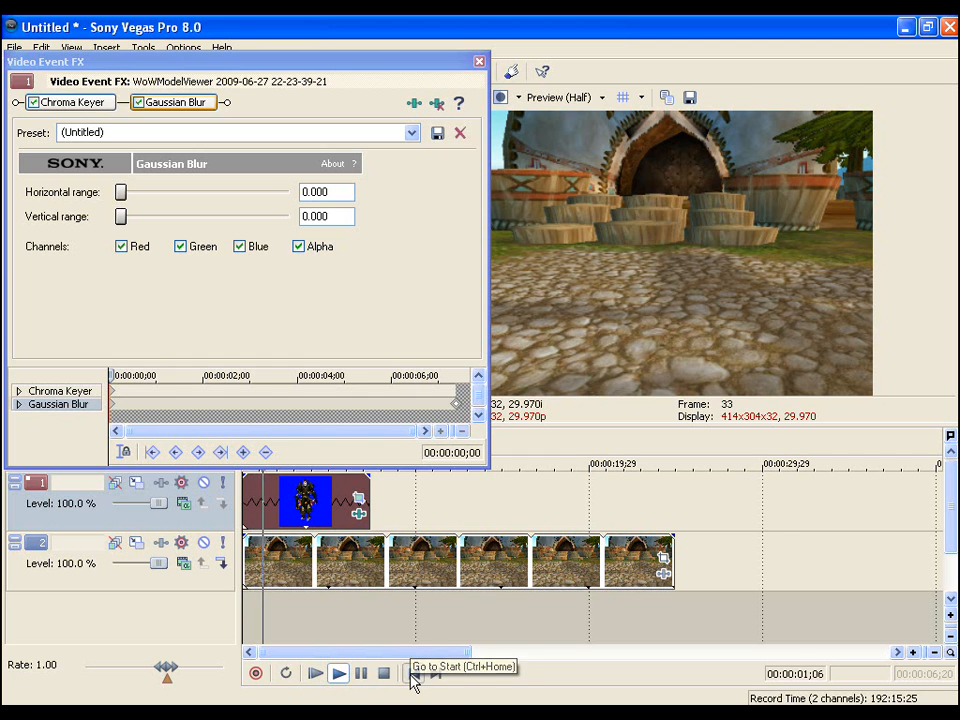
click(412, 672)
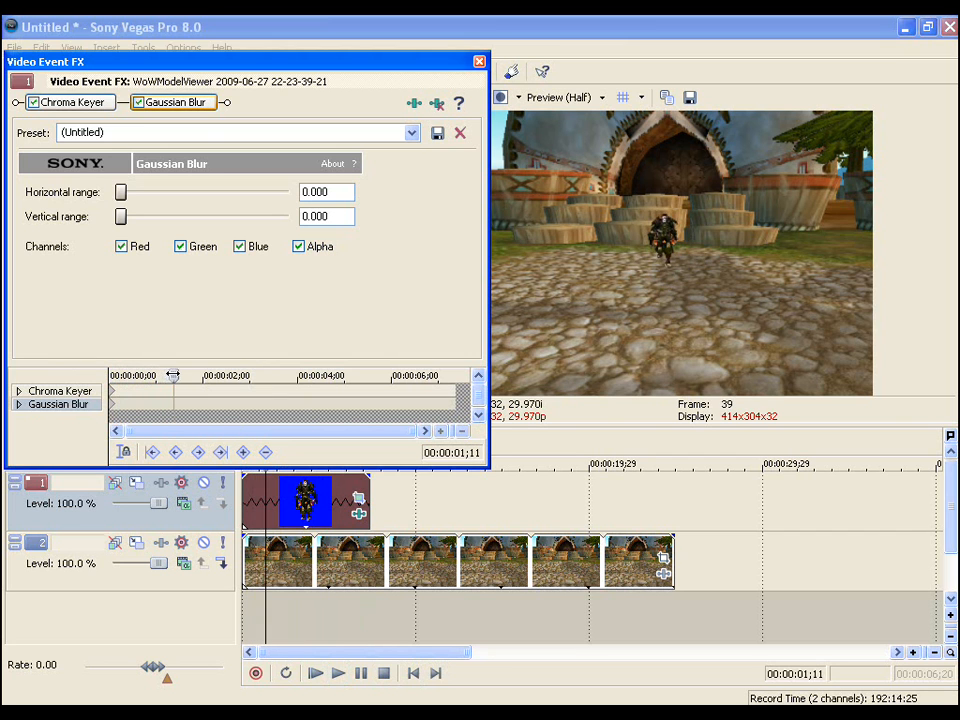
Step: Near 2;23 drag Horizontal and Vertical ranges to 1.000, creating a full-blur keyframe
click(314, 672)
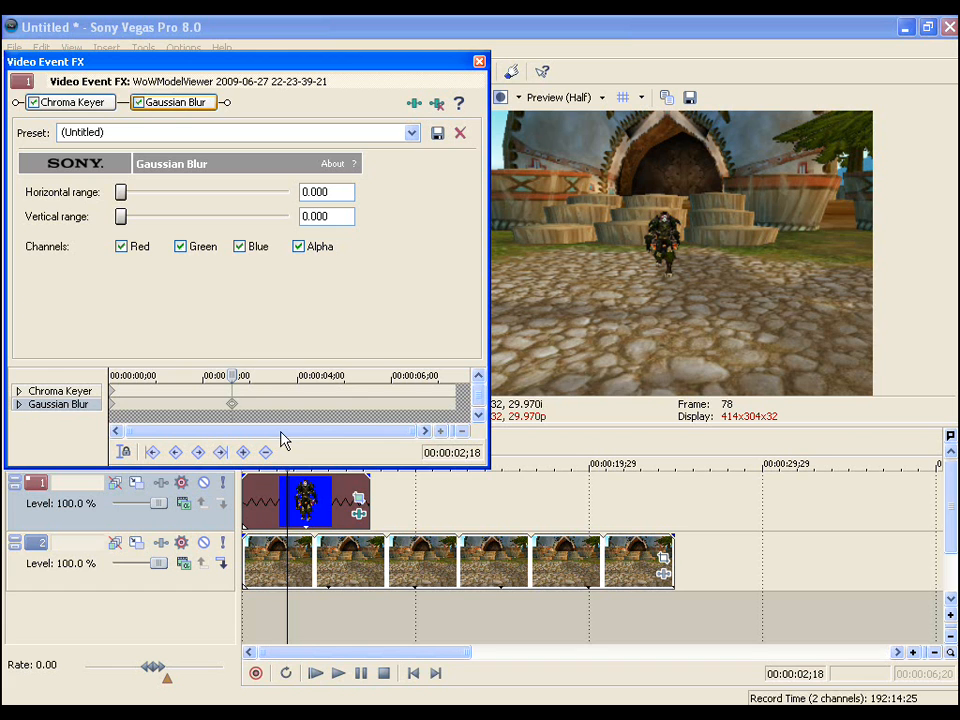
mouse_move(304, 430)
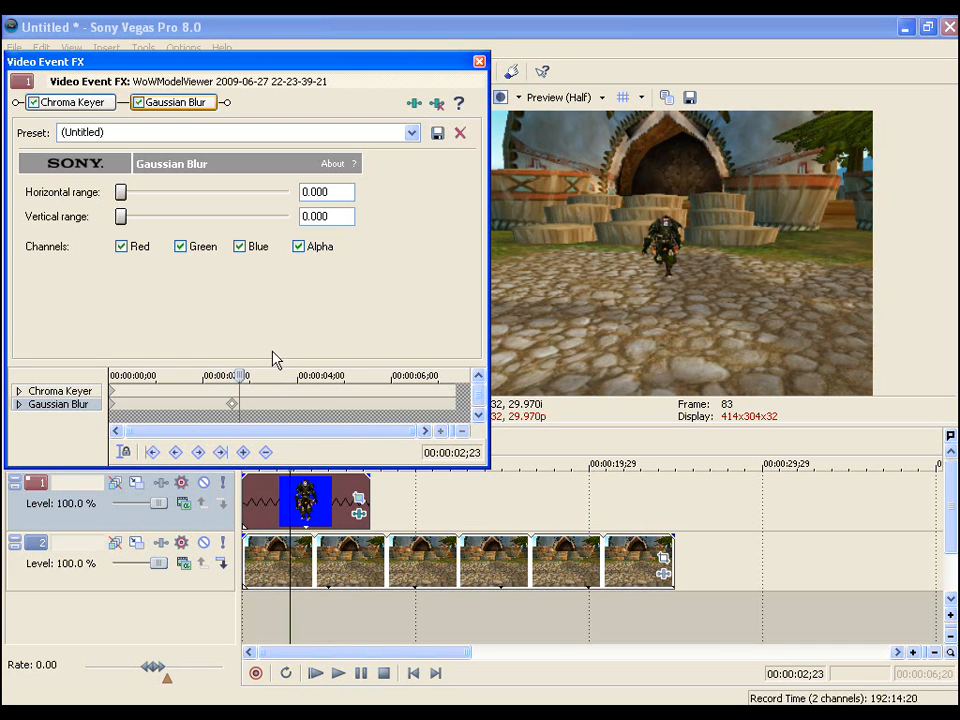
mouse_move(726, 214)
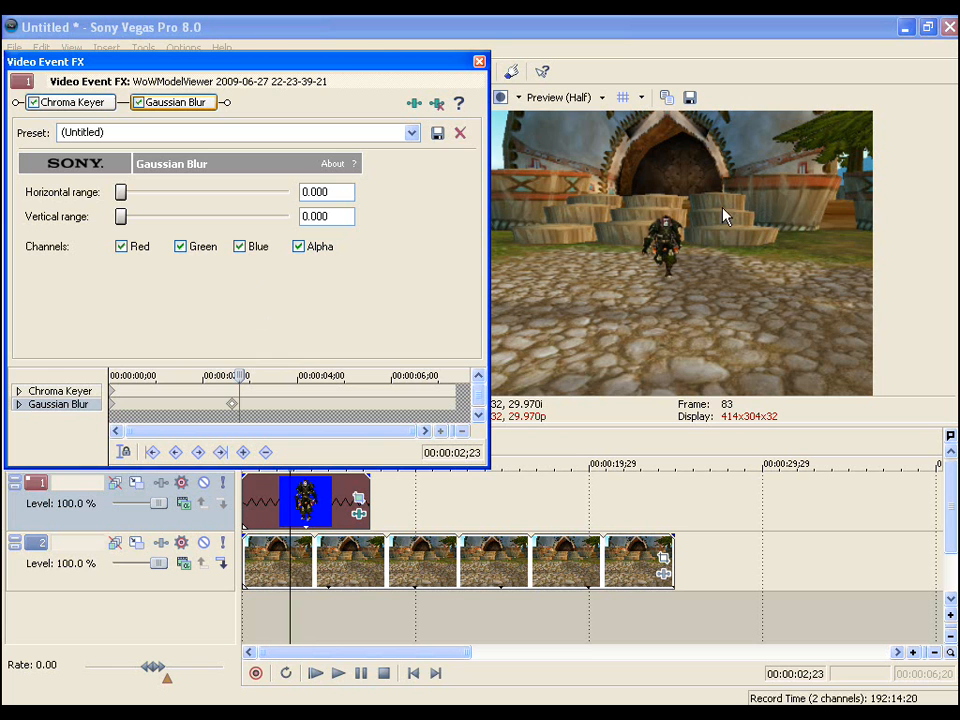
drag(120, 192, 290, 192)
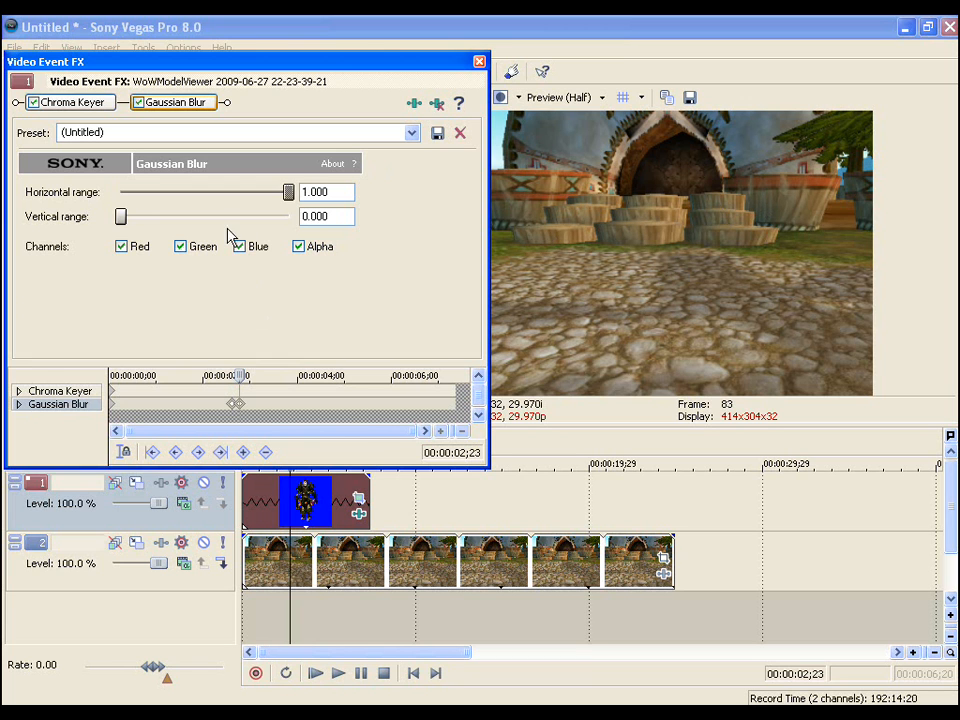
drag(120, 216, 290, 216)
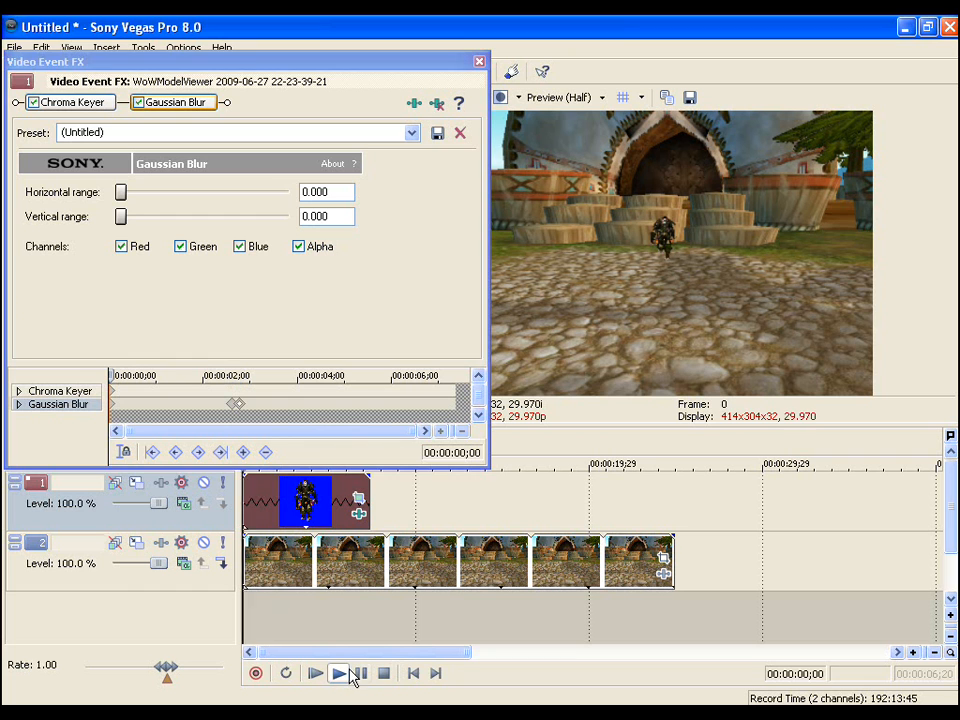
Step: Preview the vanish, drag the full-blur keyframe later toward five seconds, and replay
click(336, 672)
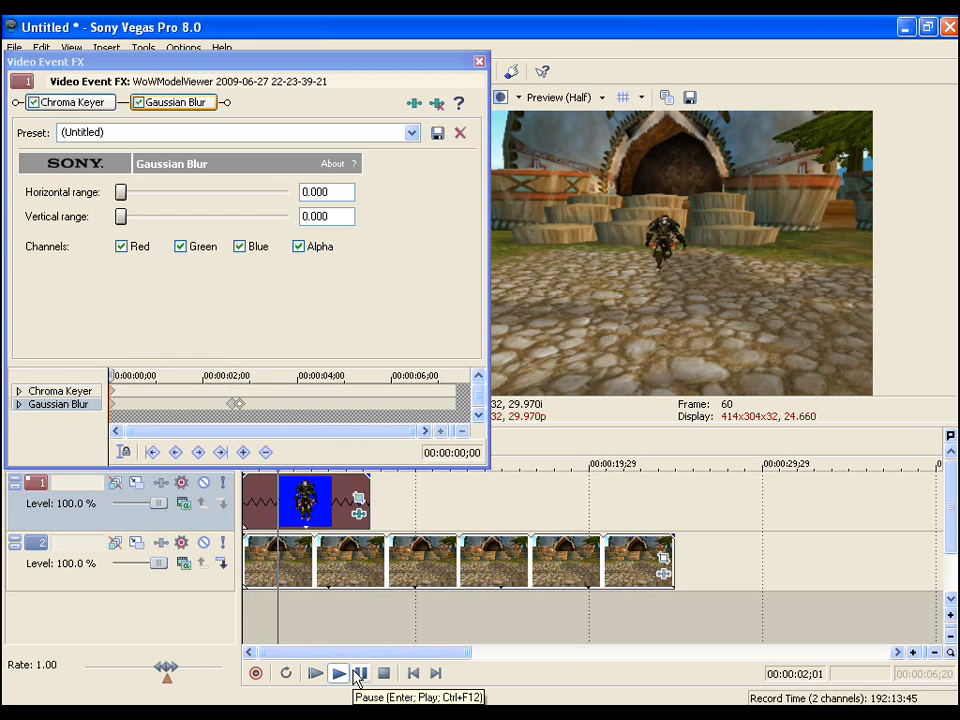
click(312, 672)
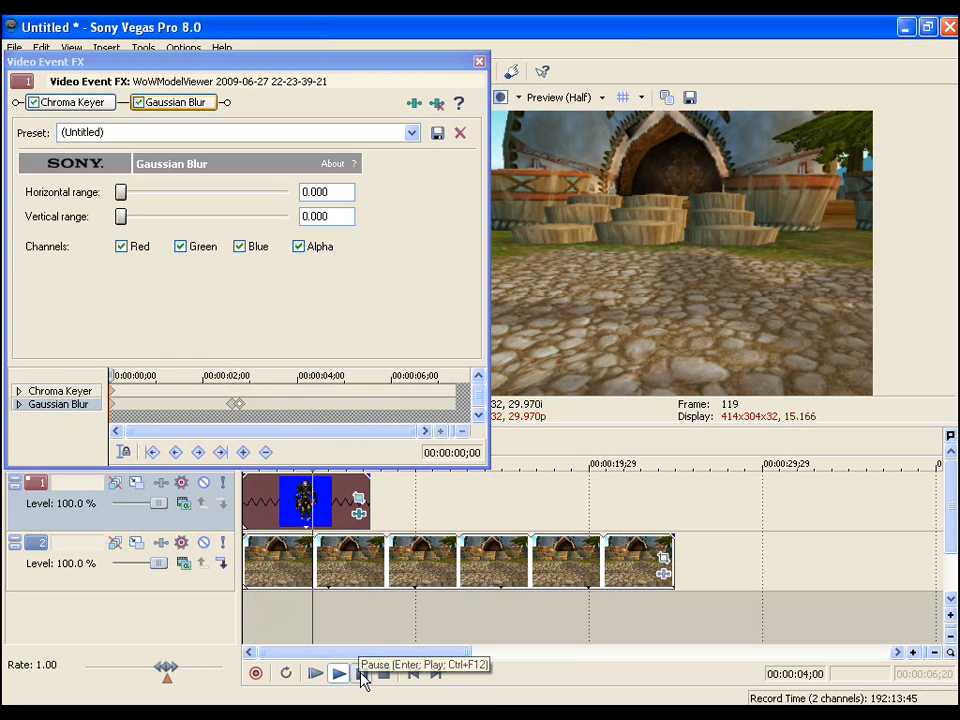
click(338, 672)
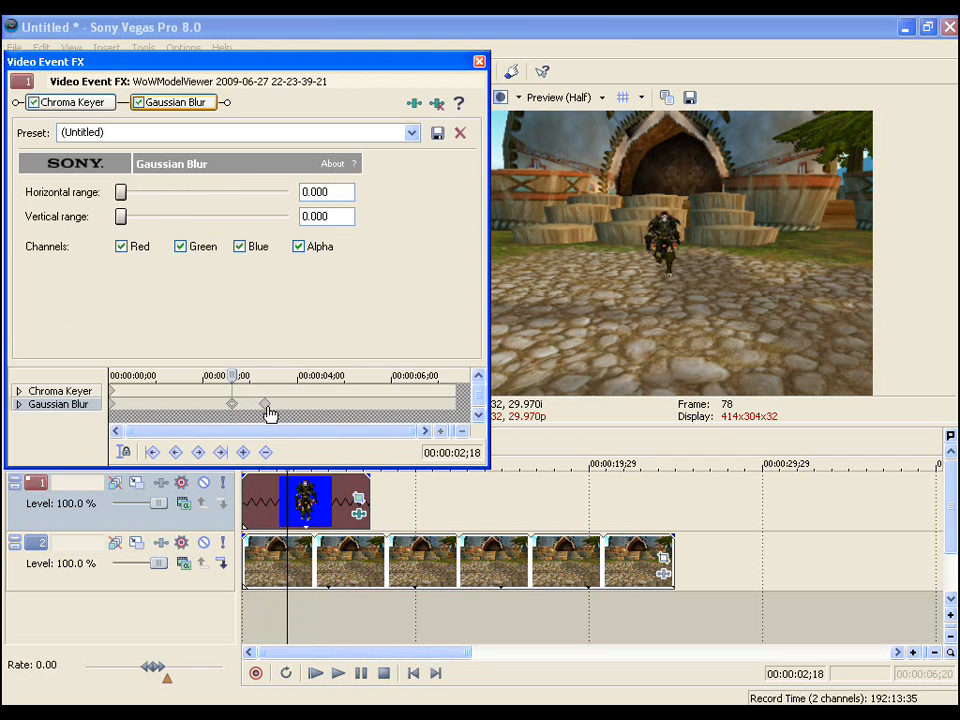
drag(120, 192, 208, 192)
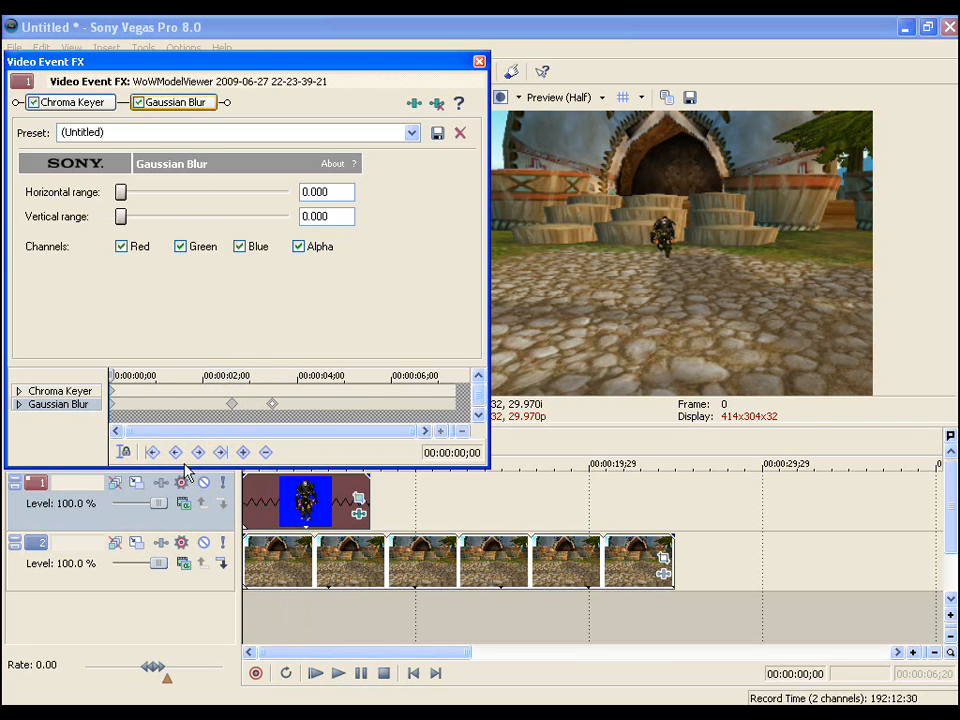
click(314, 672)
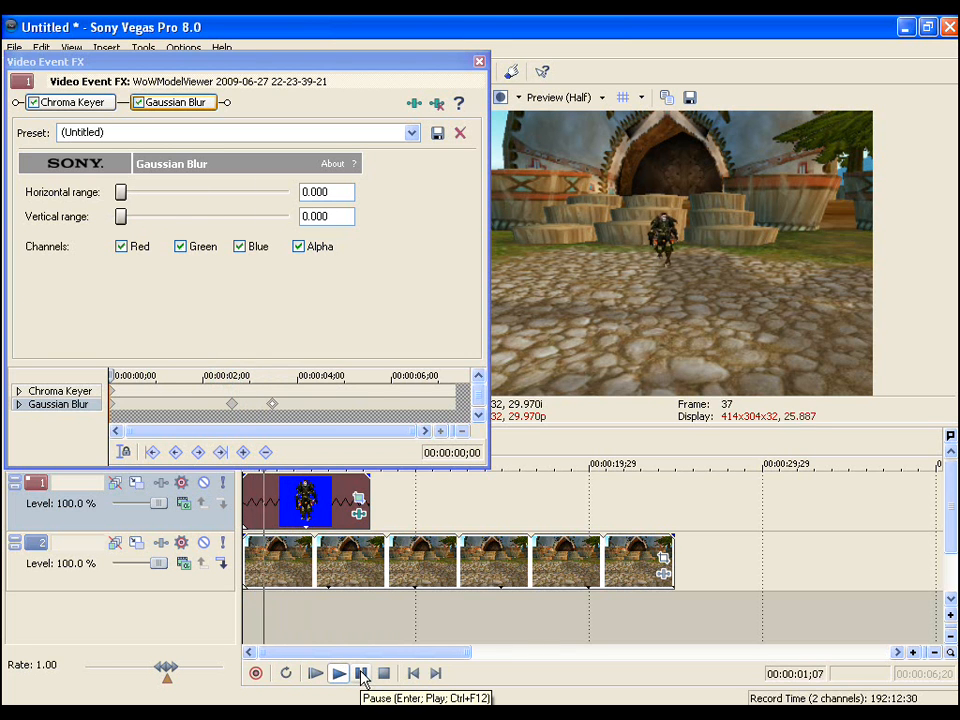
click(336, 672)
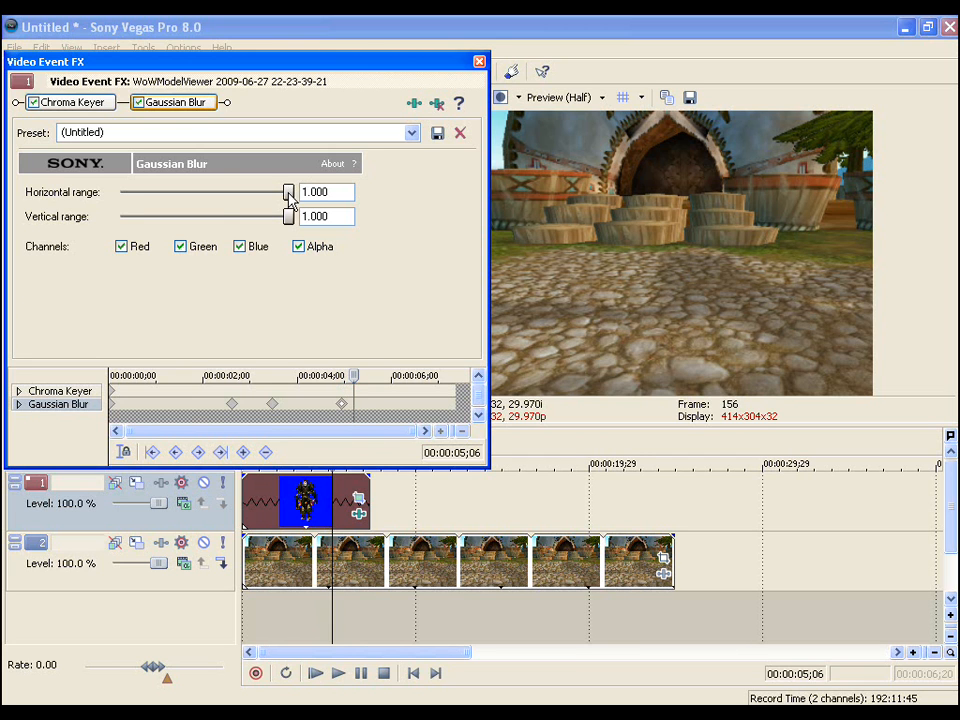
Step: At 5;06 bring the Horizontal and Vertical blur ranges back down toward 0 so the character reappears
drag(288, 192, 252, 192)
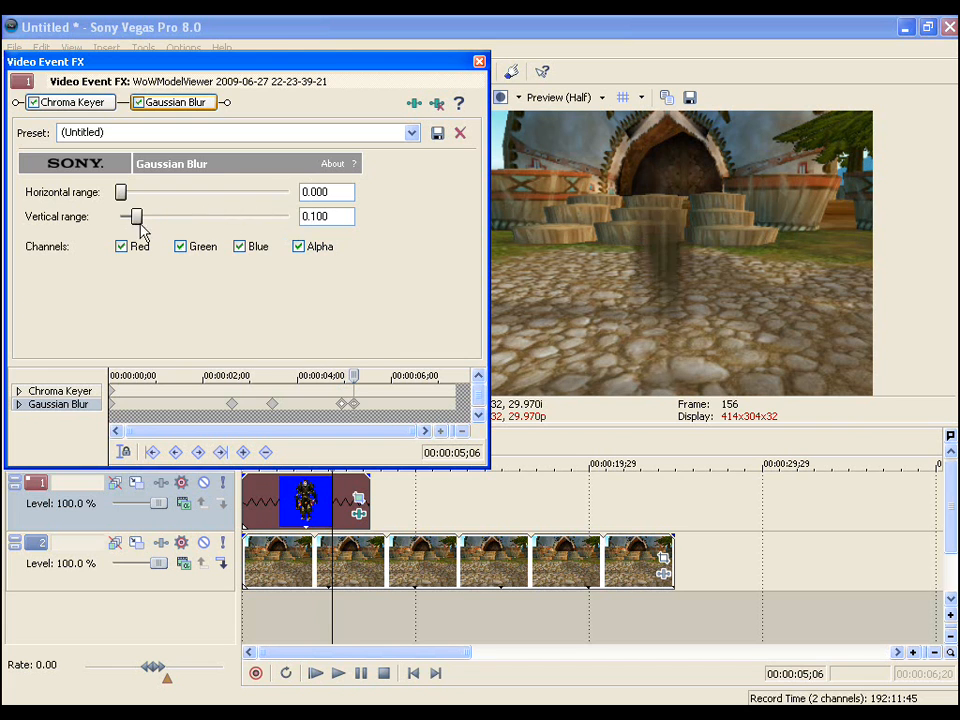
drag(136, 216, 120, 216)
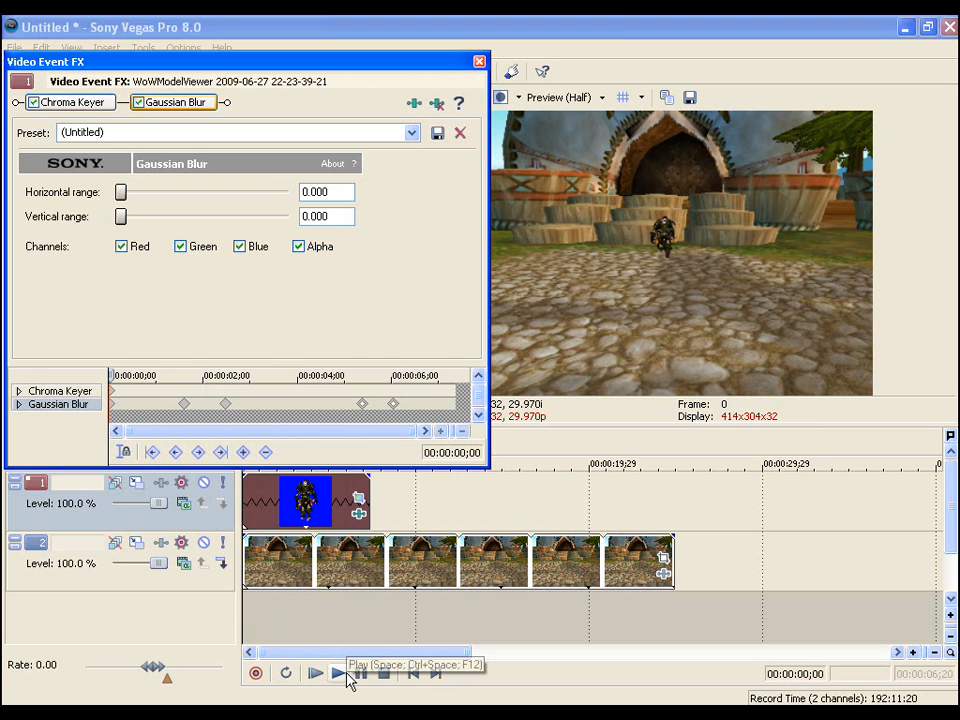
click(314, 672)
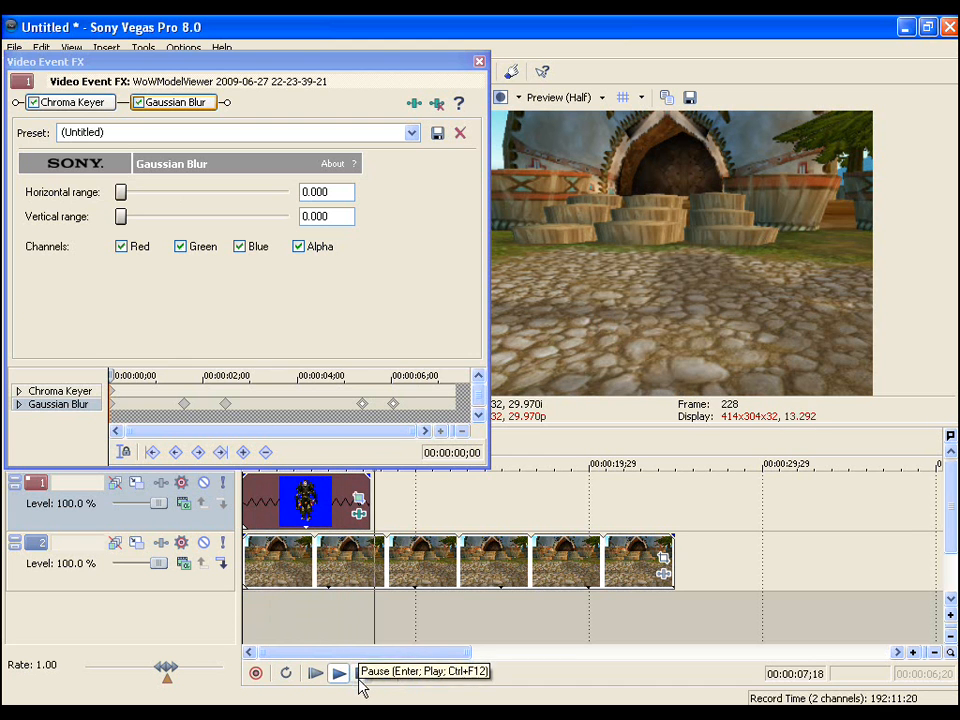
click(338, 672)
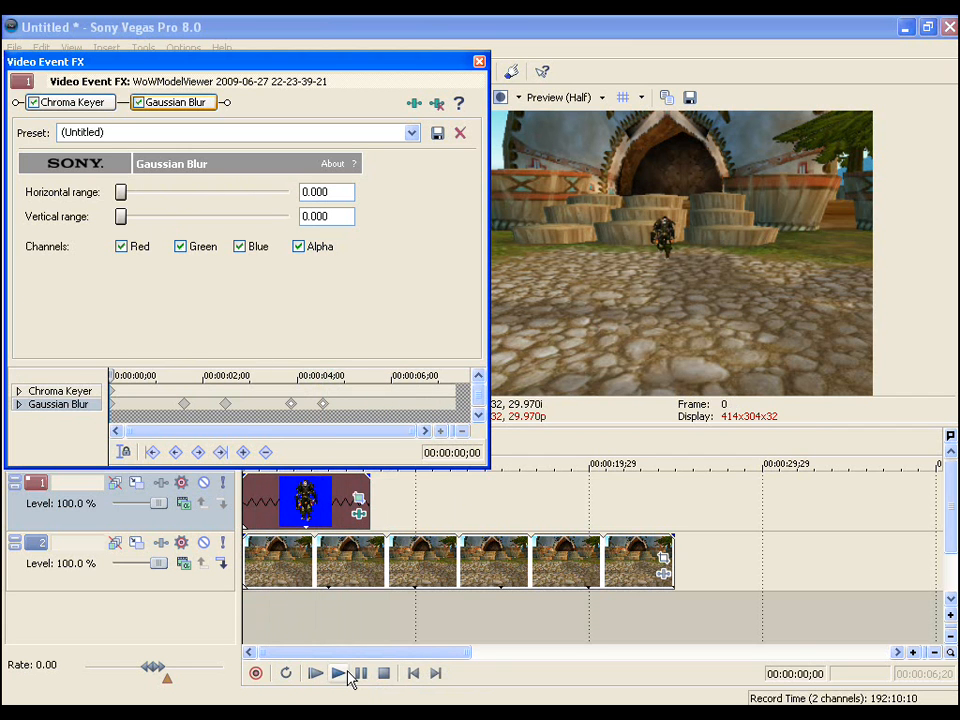
click(336, 672)
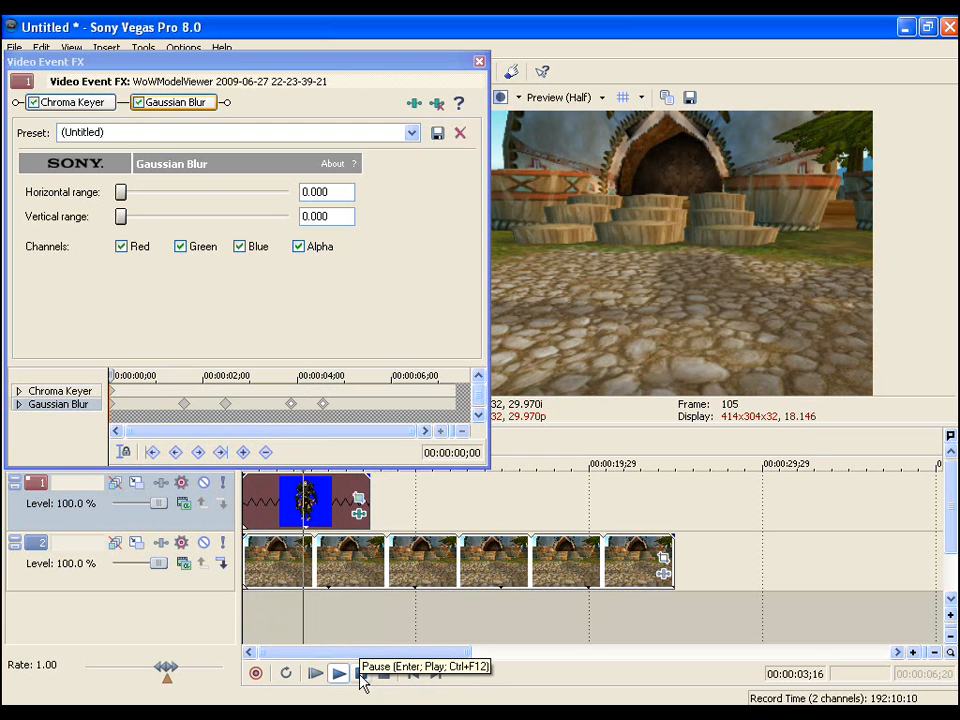
click(338, 672)
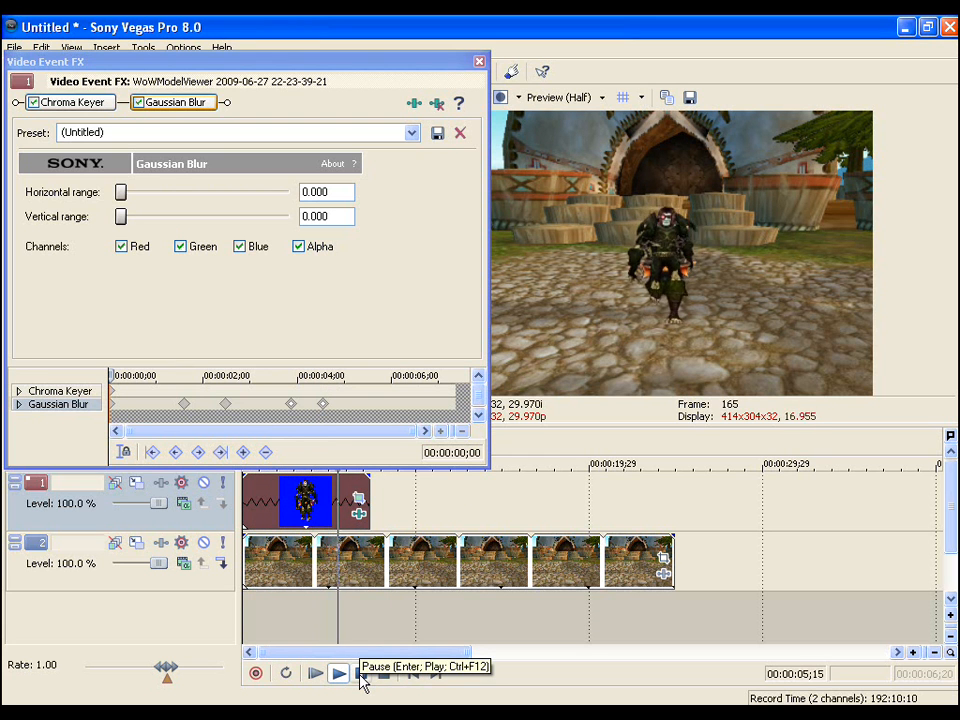
click(336, 672)
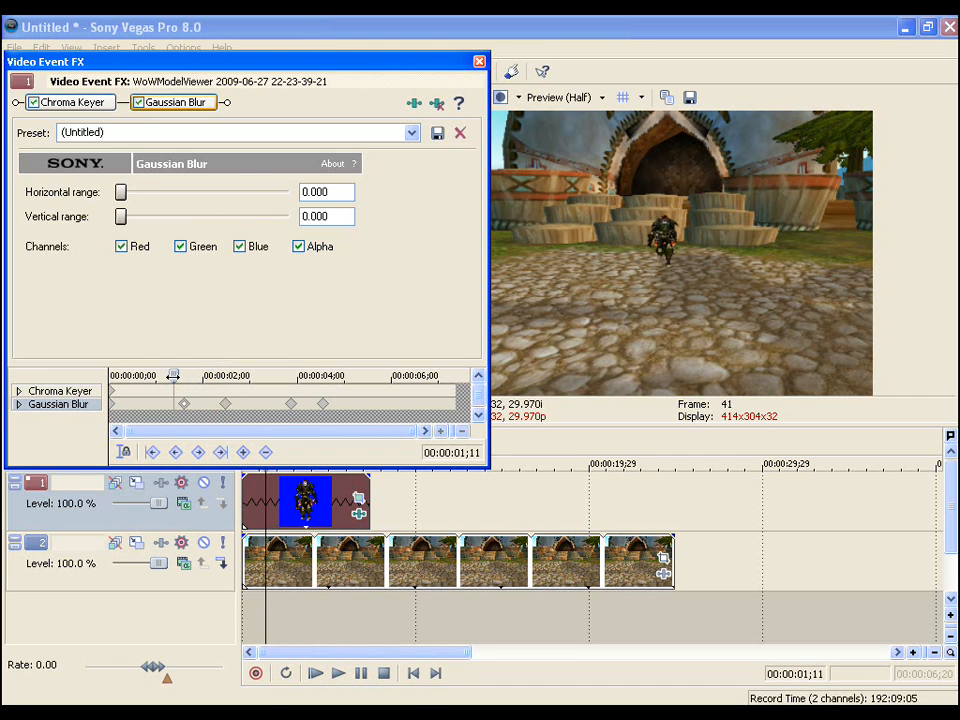
Step: Around 4;05 ease both blur ranges from 0.700 down to 0.550
drag(120, 192, 164, 192)
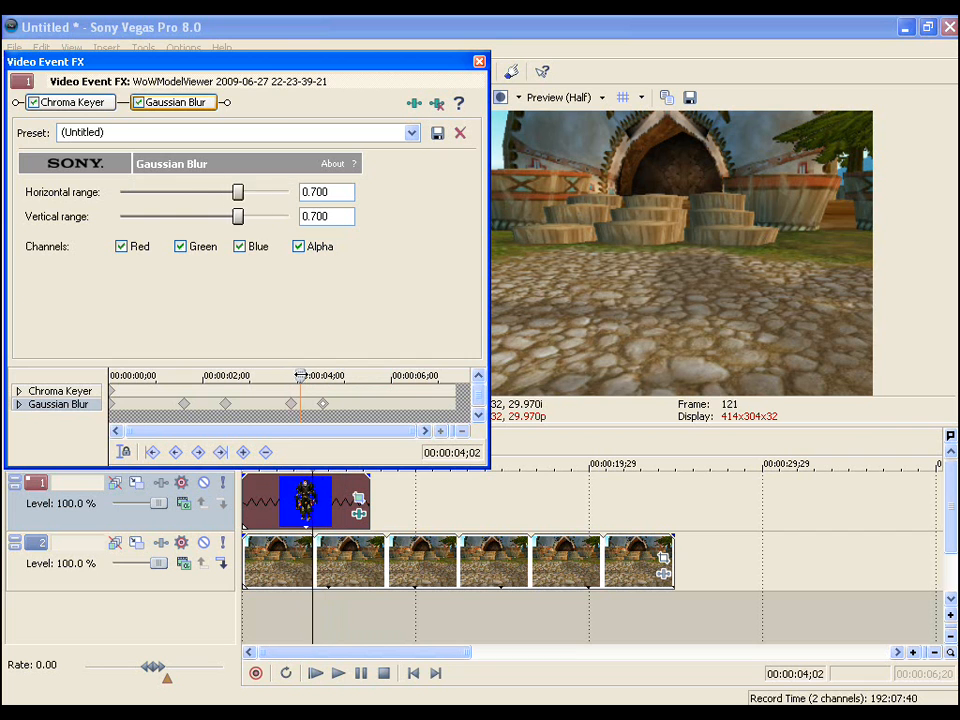
drag(236, 192, 212, 192)
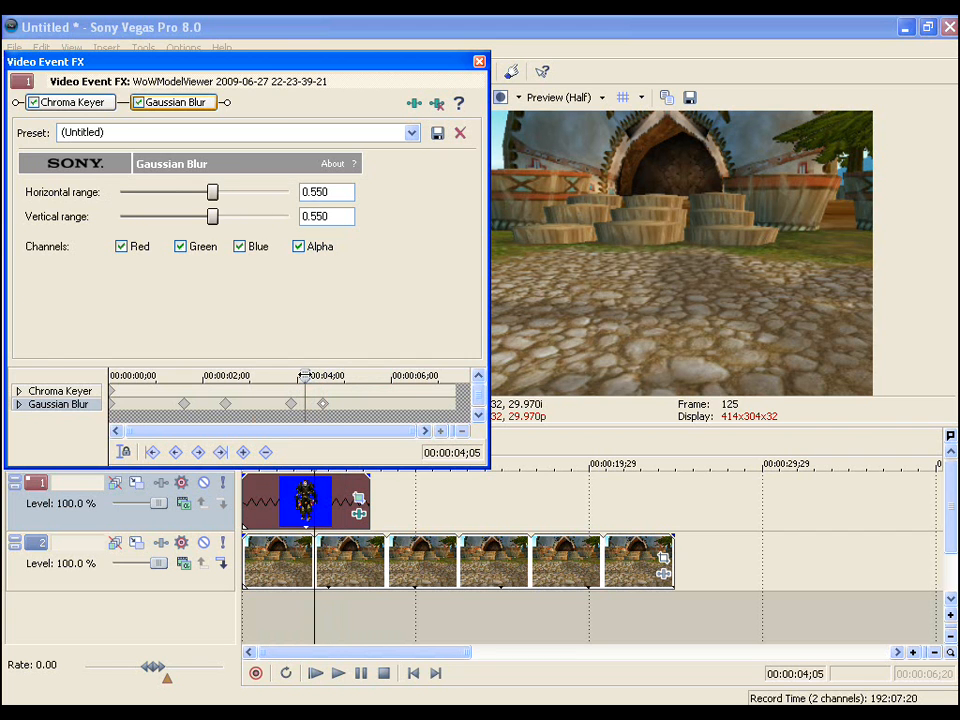